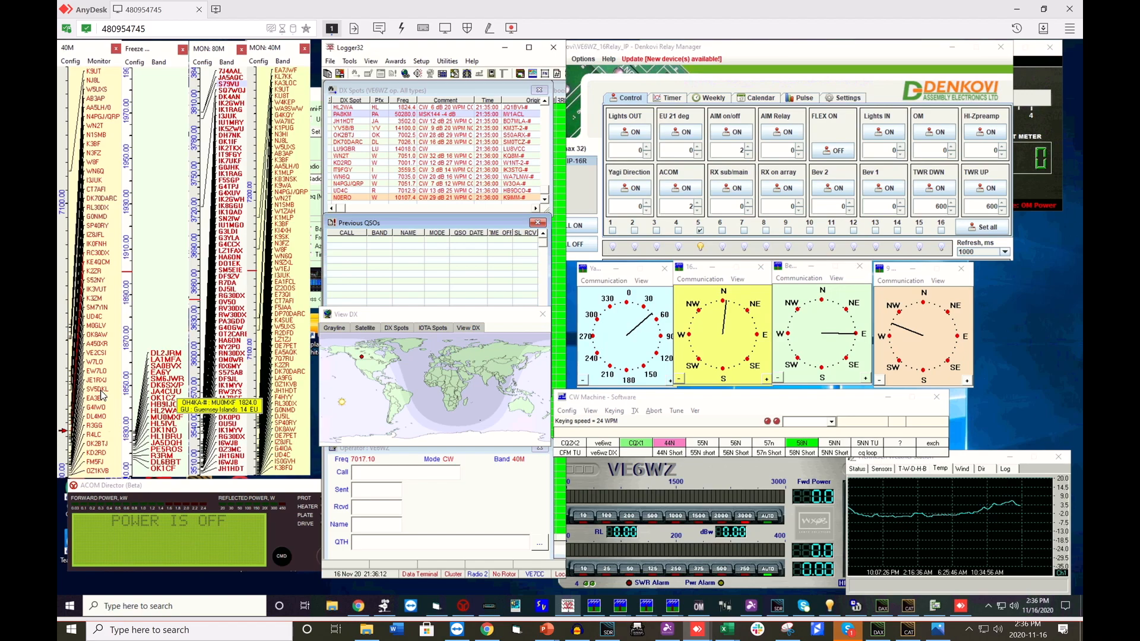
Step: Send the SV5DKL 40M CW spot from the band map into Logger32's log entry window
click(90, 387)
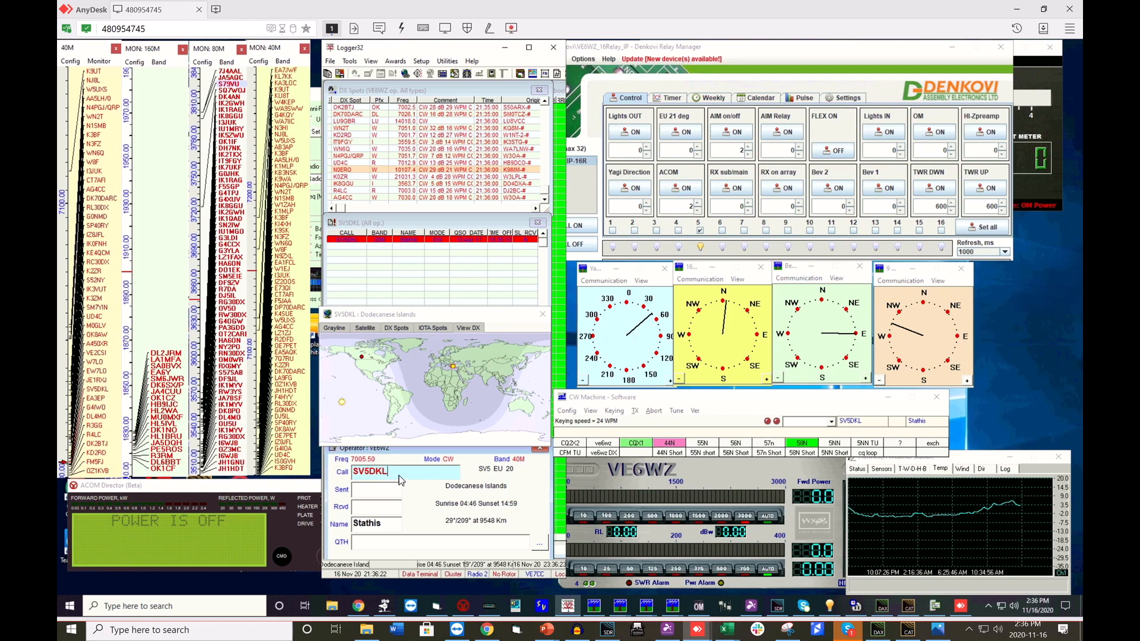
mouse_move(387, 475)
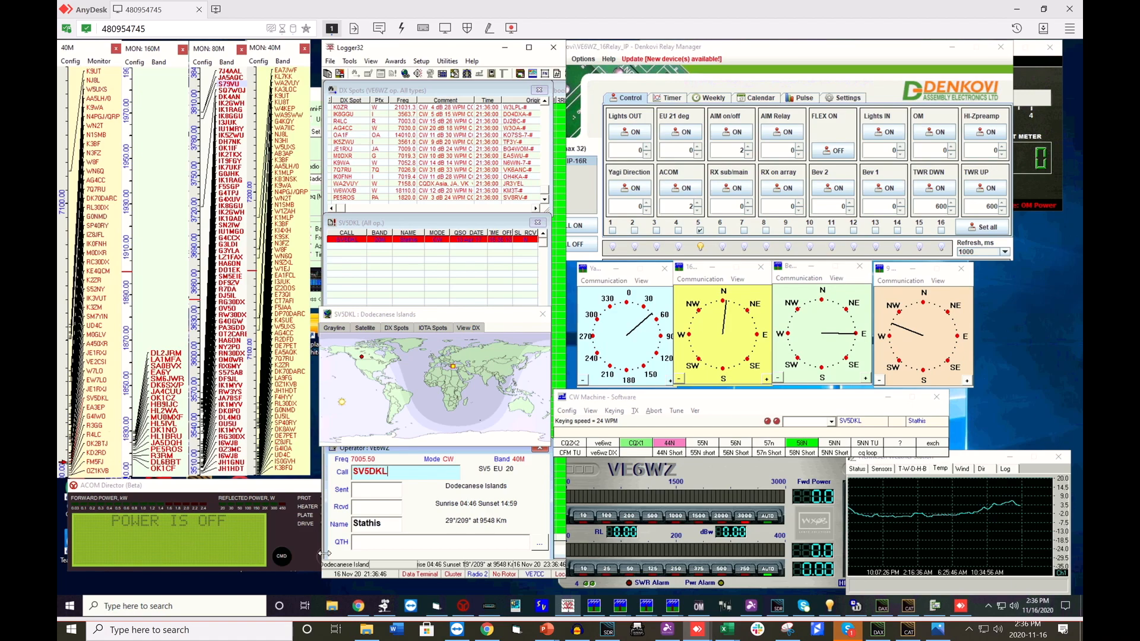
Step: Bring CC User forward and show its general settings page with version and user info
click(436, 605)
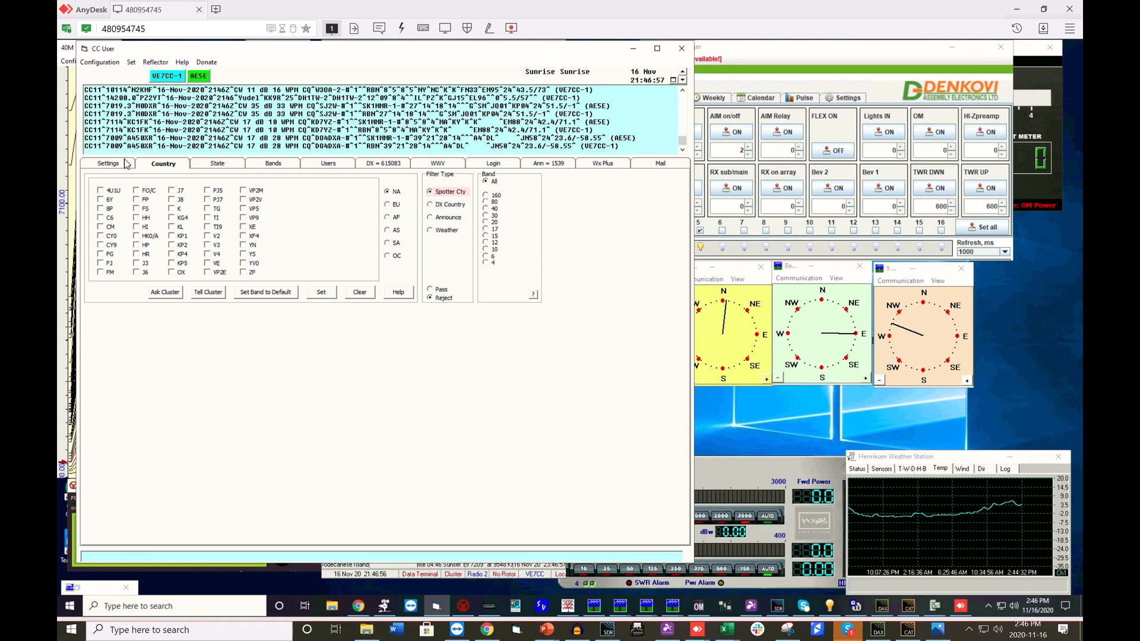
click(106, 162)
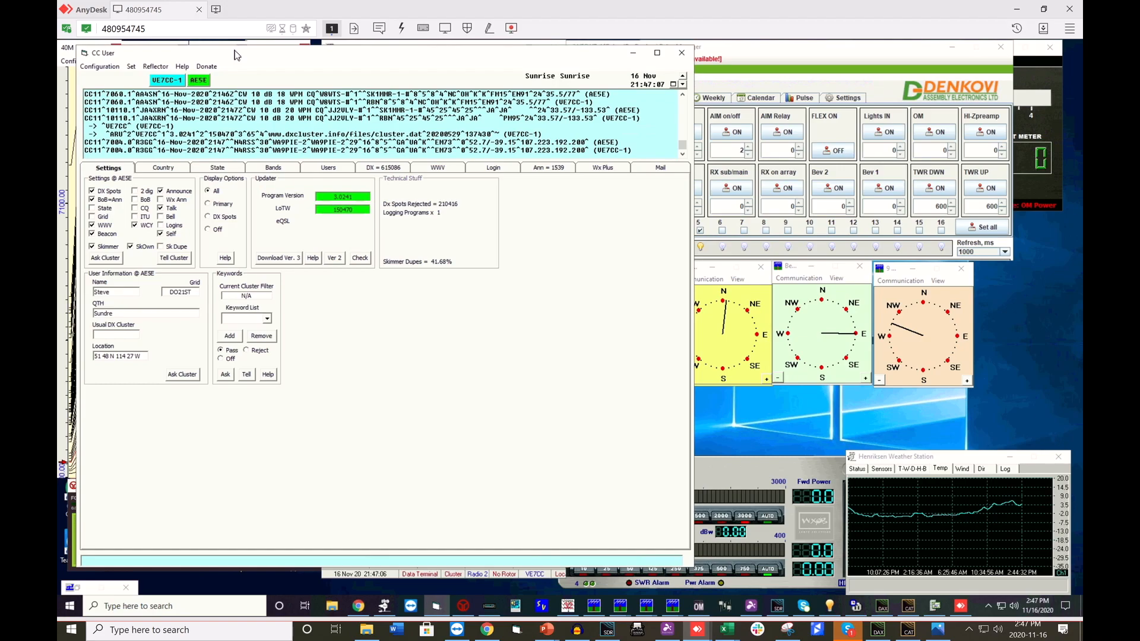
mouse_move(324, 342)
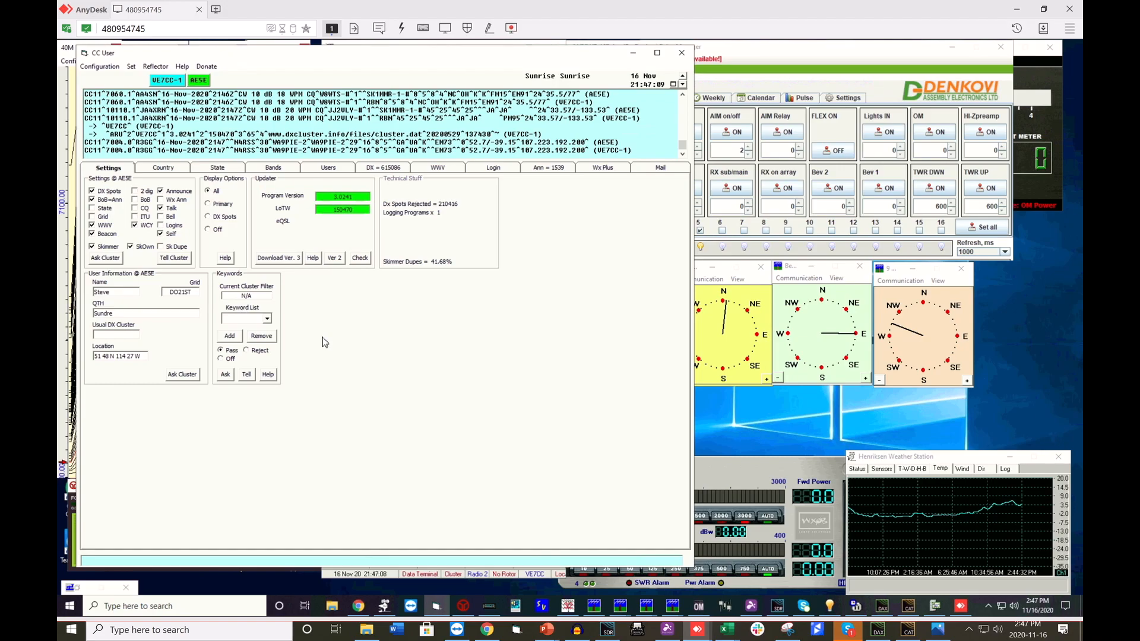
mouse_move(330, 70)
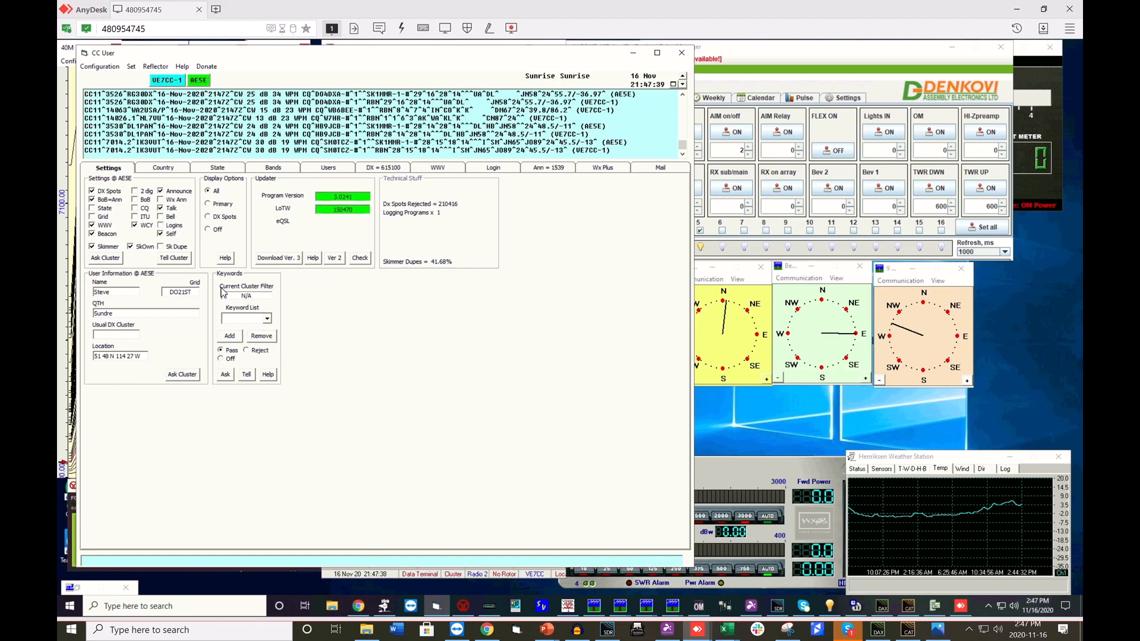
Step: Show the Country filter page listing prefix filters with spotter-country reject type
click(163, 167)
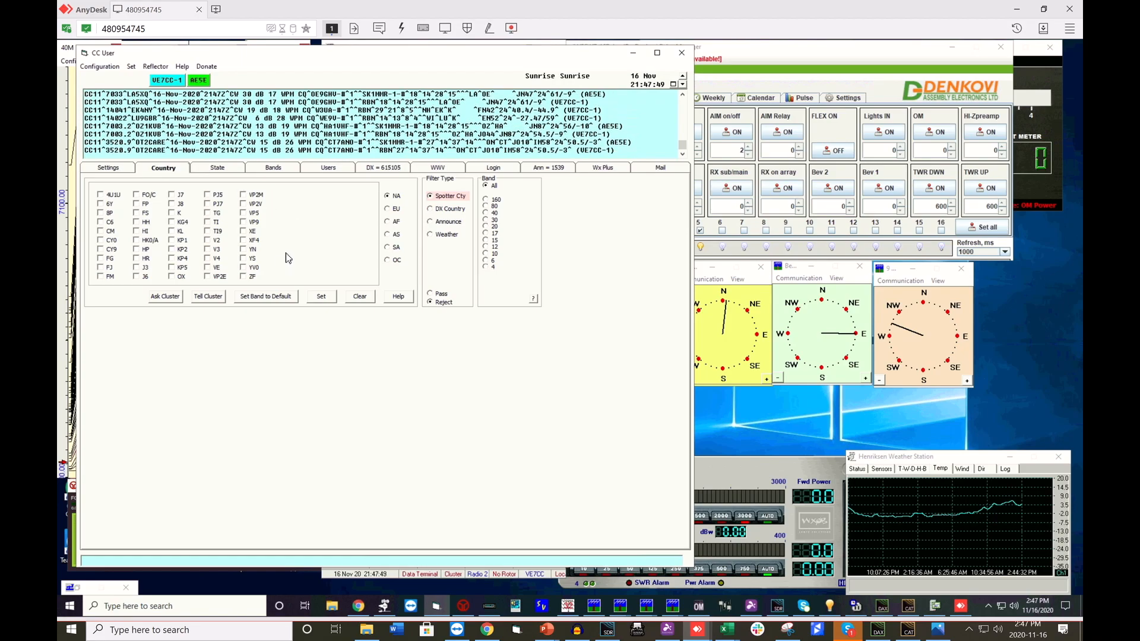
mouse_move(327, 231)
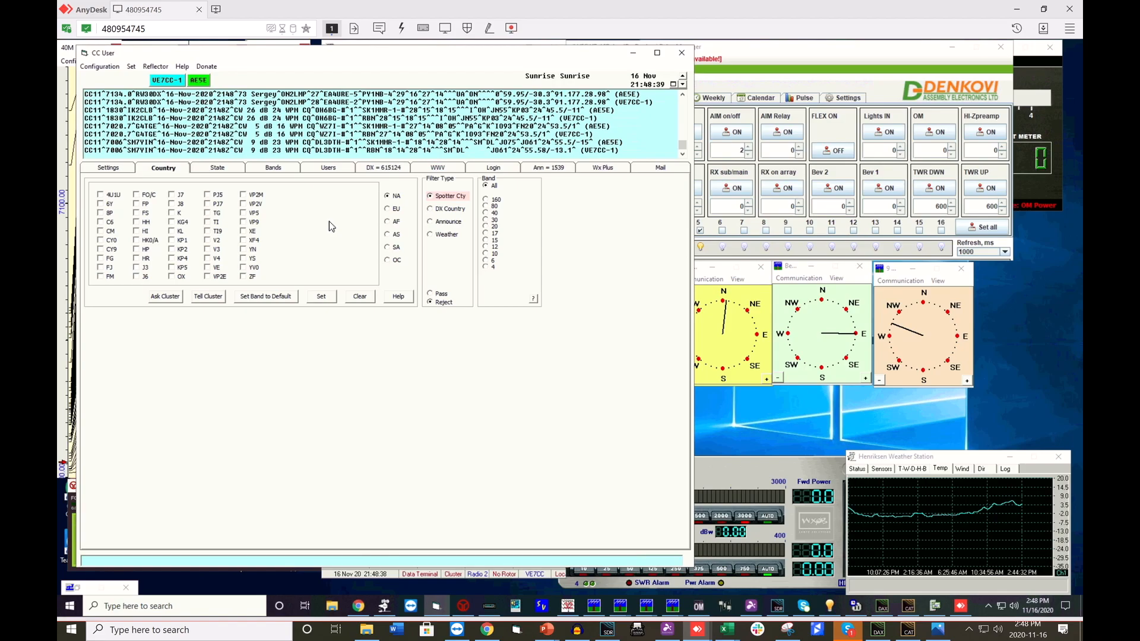
mouse_move(304, 225)
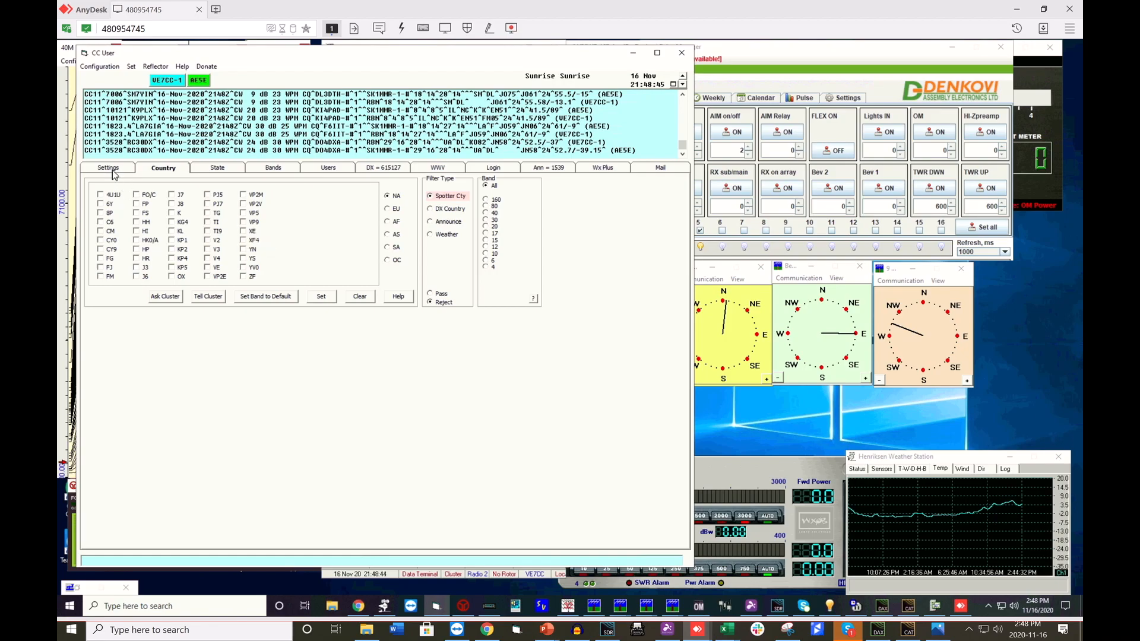
Step: Show the Ports/Logging Program setup with telnet enabled on a custom port for the logger
click(108, 167)
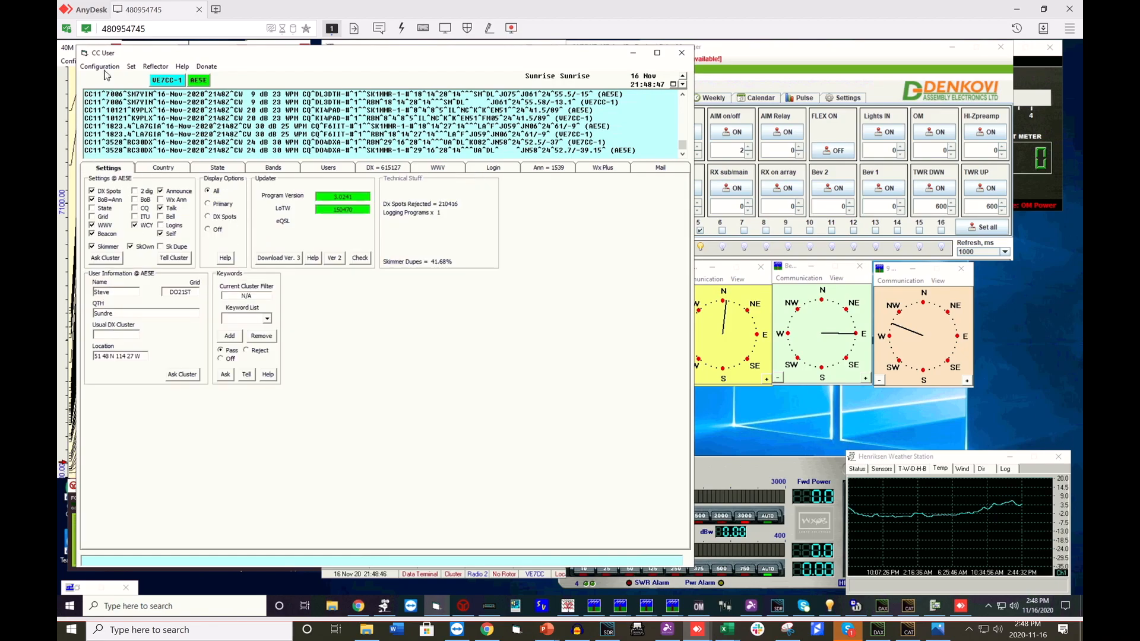
click(100, 66)
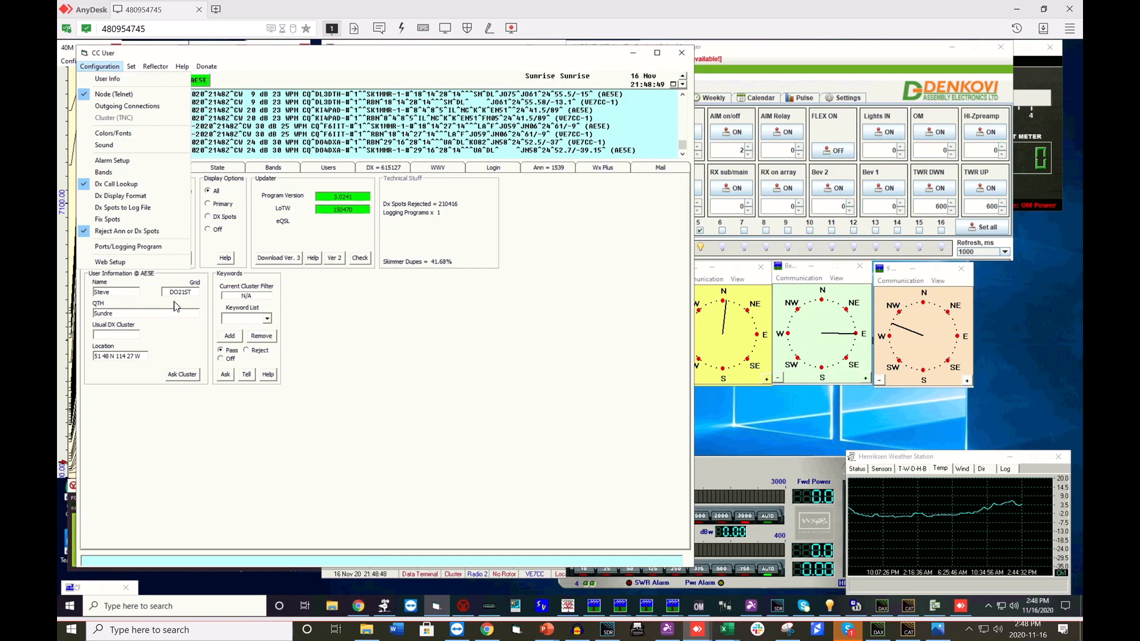
click(128, 247)
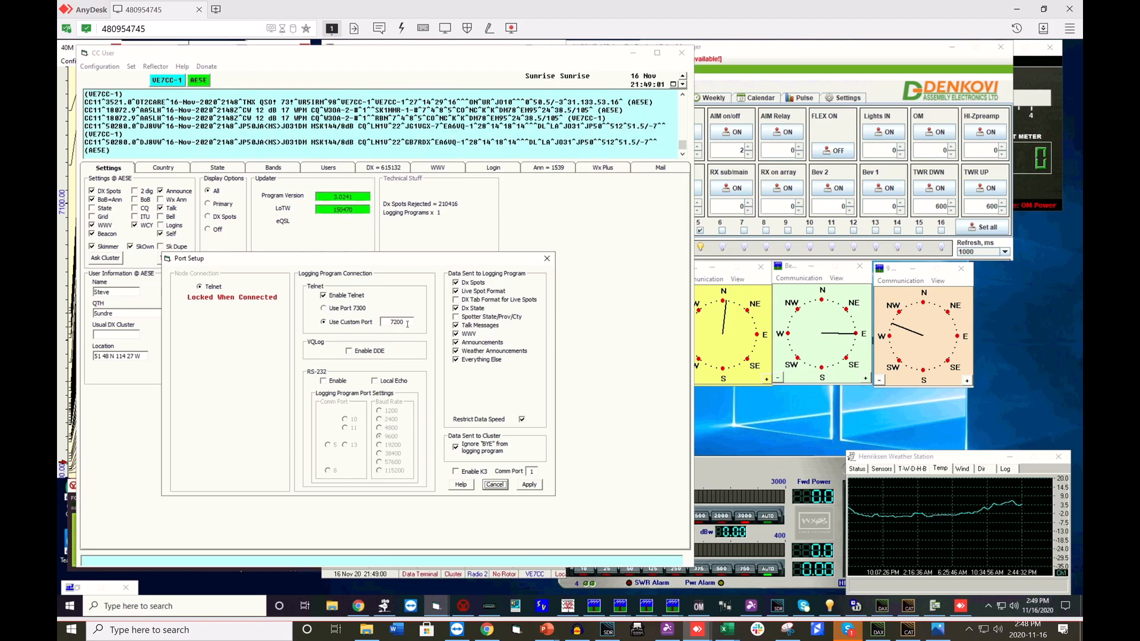
mouse_move(405, 323)
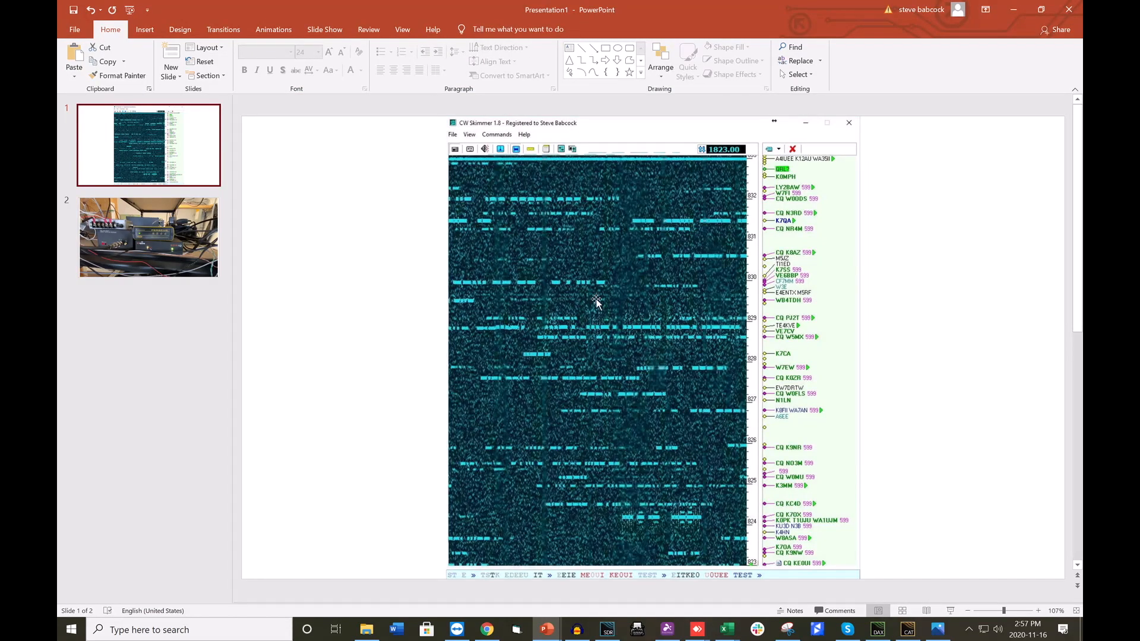
mouse_move(807, 528)
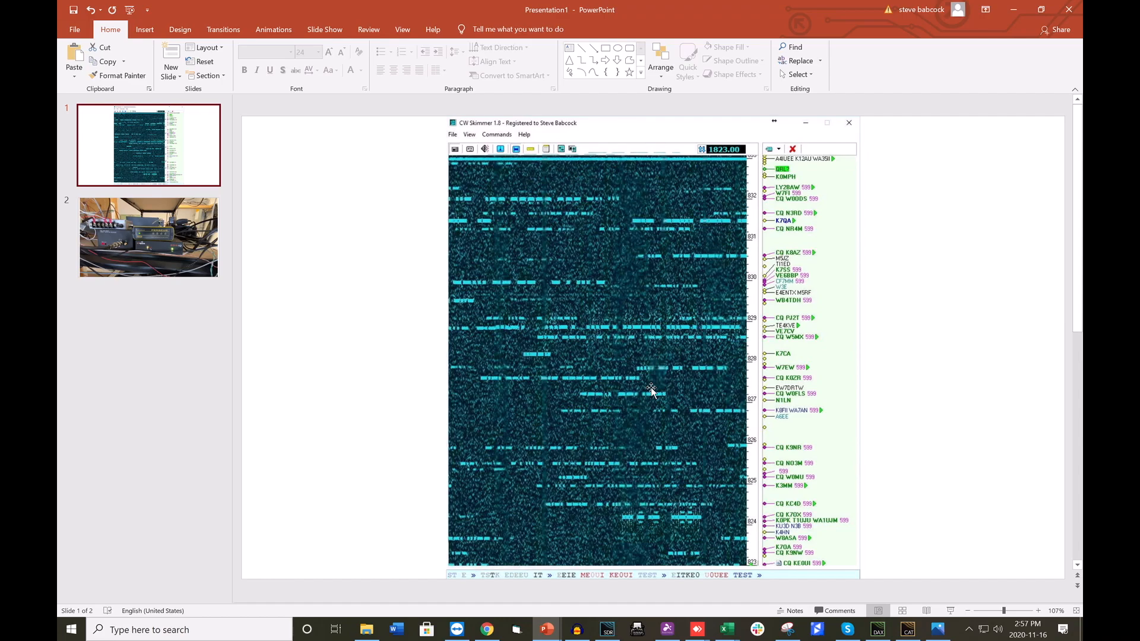
mouse_move(650, 366)
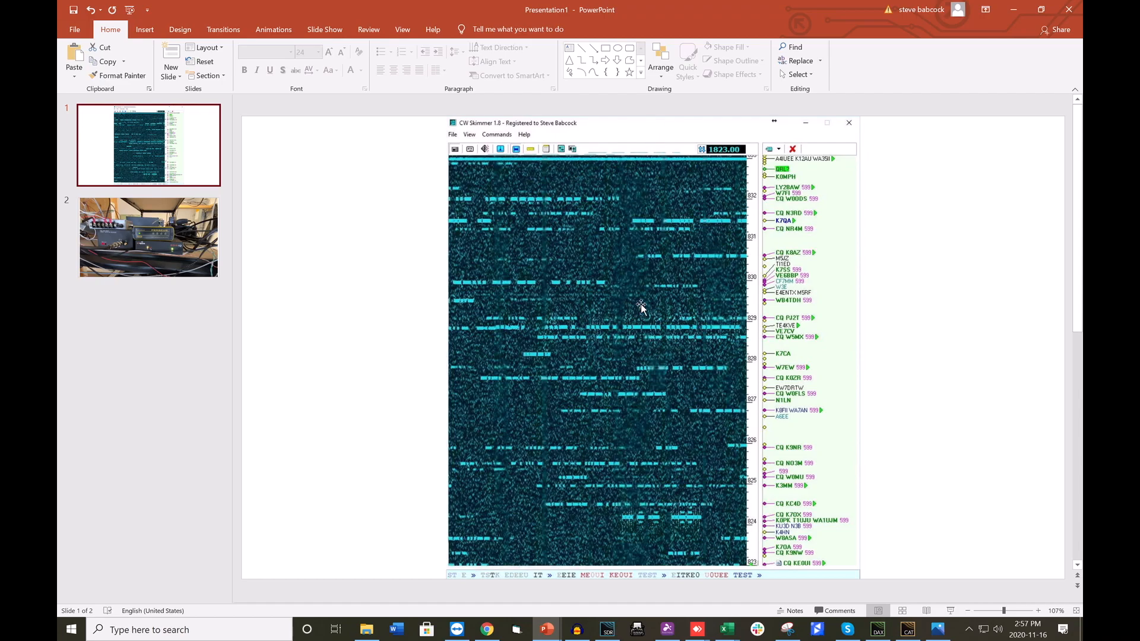
mouse_move(634, 308)
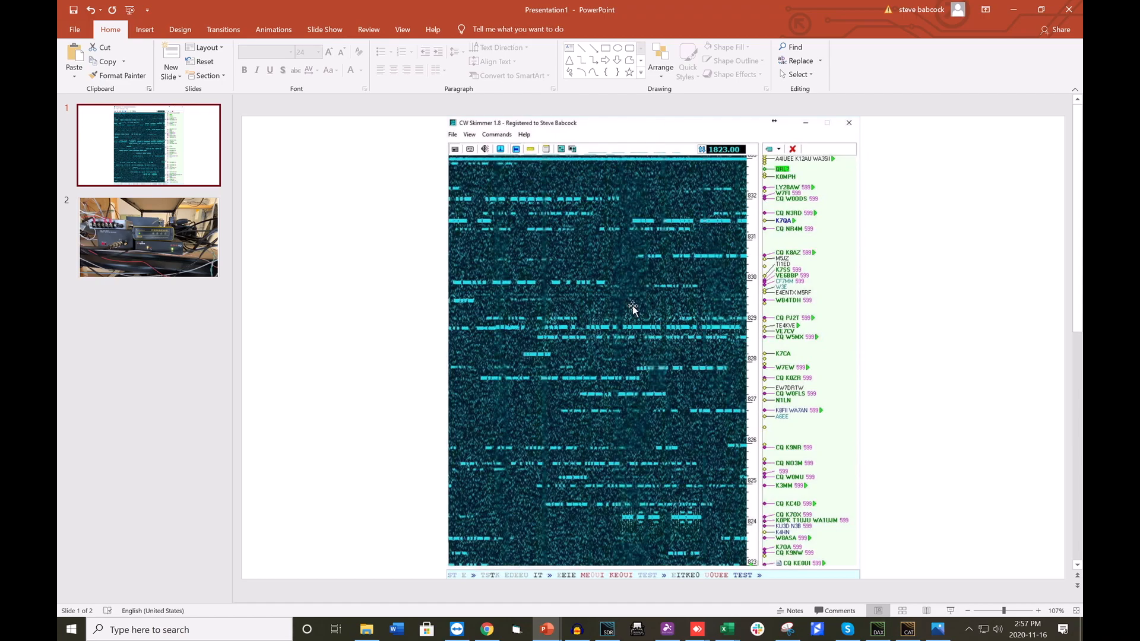
mouse_move(653, 299)
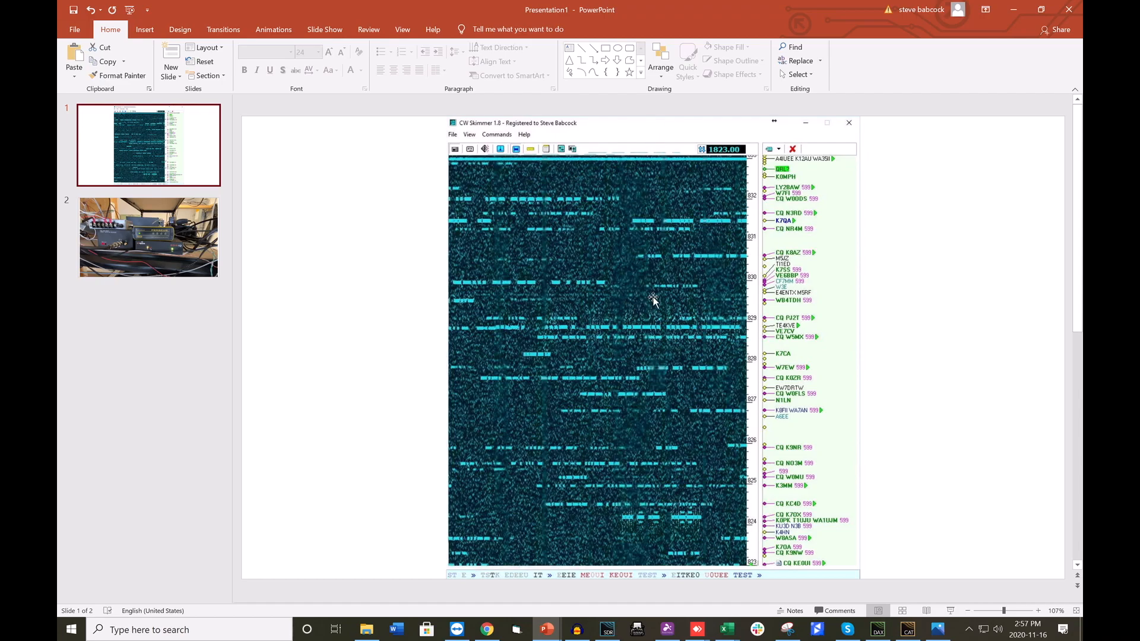
mouse_move(665, 392)
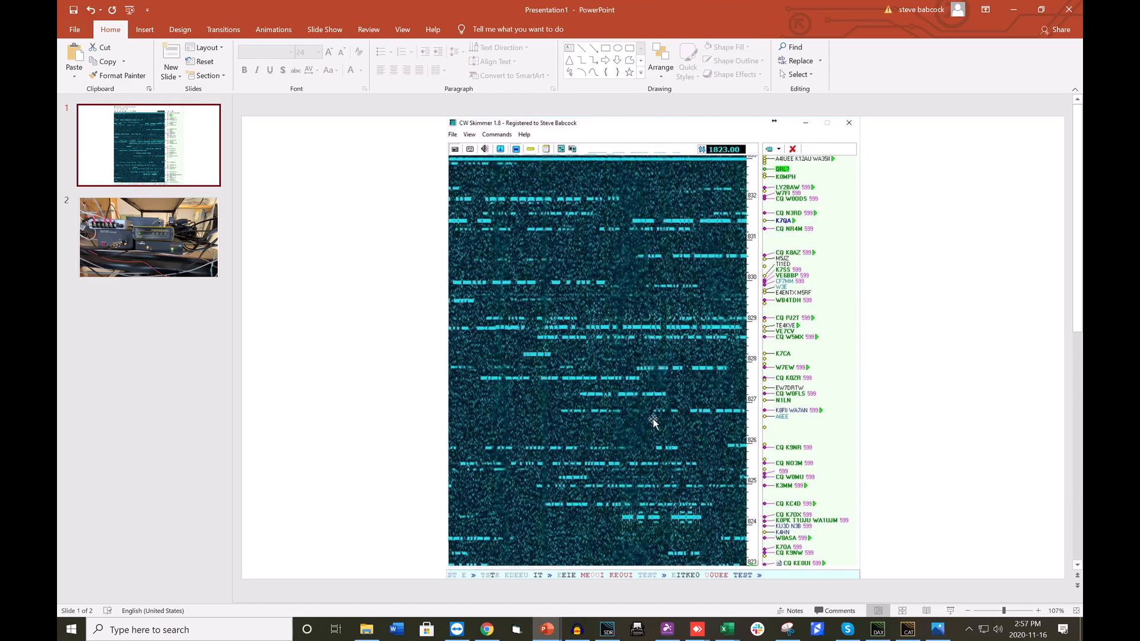
mouse_move(663, 403)
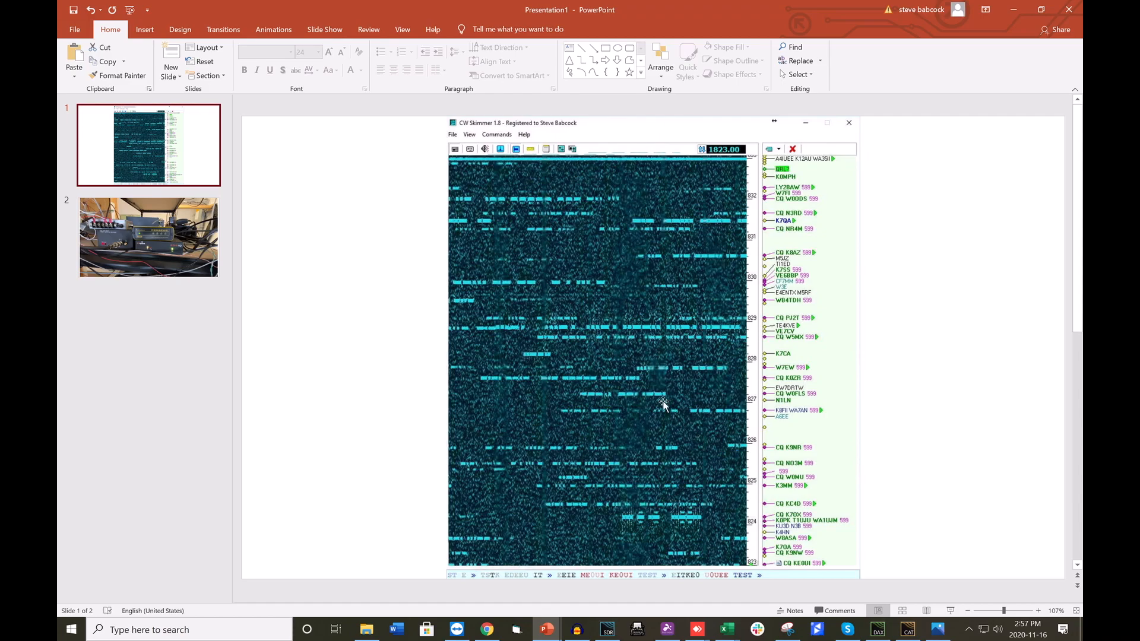
mouse_move(629, 213)
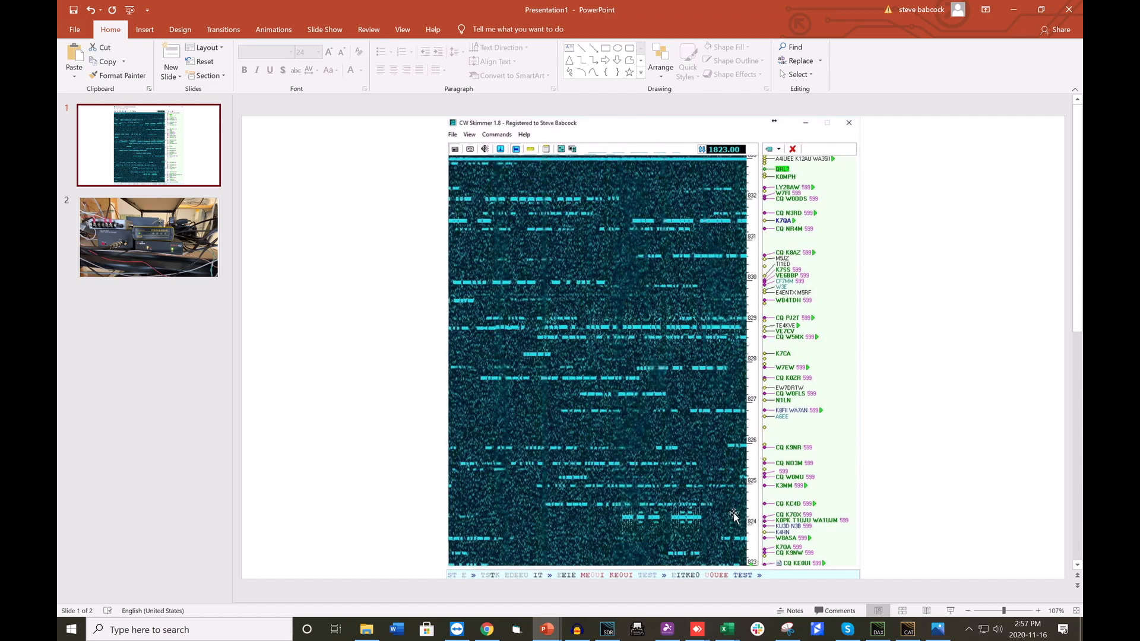
mouse_move(734, 515)
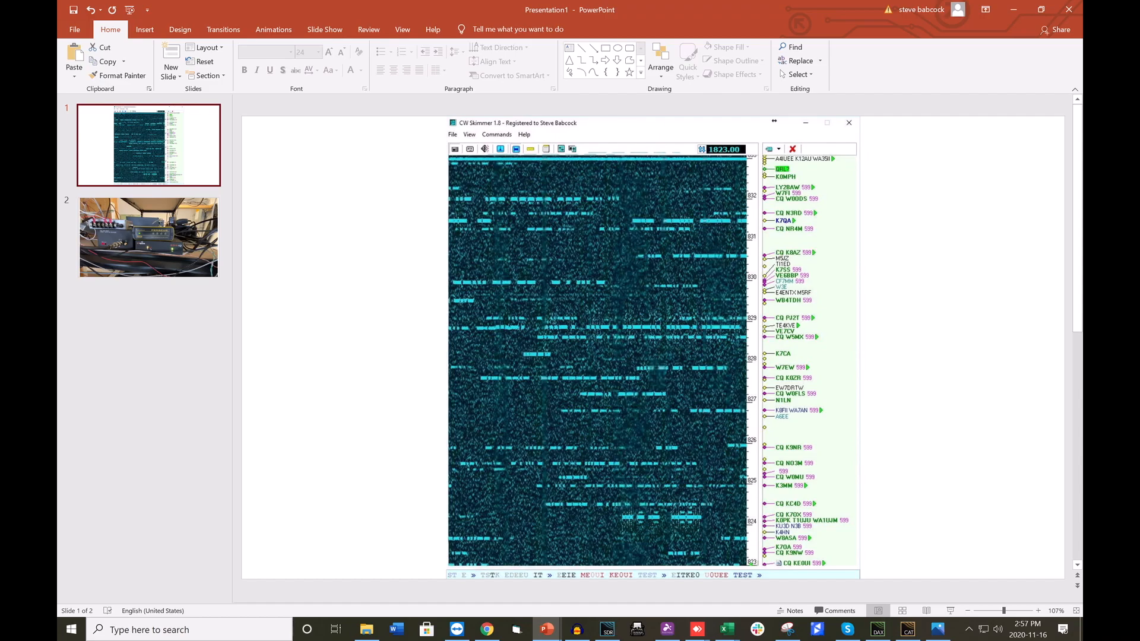
Step: Show the second slide with the photo of the Perseus and SDR-IQ receivers
click(148, 238)
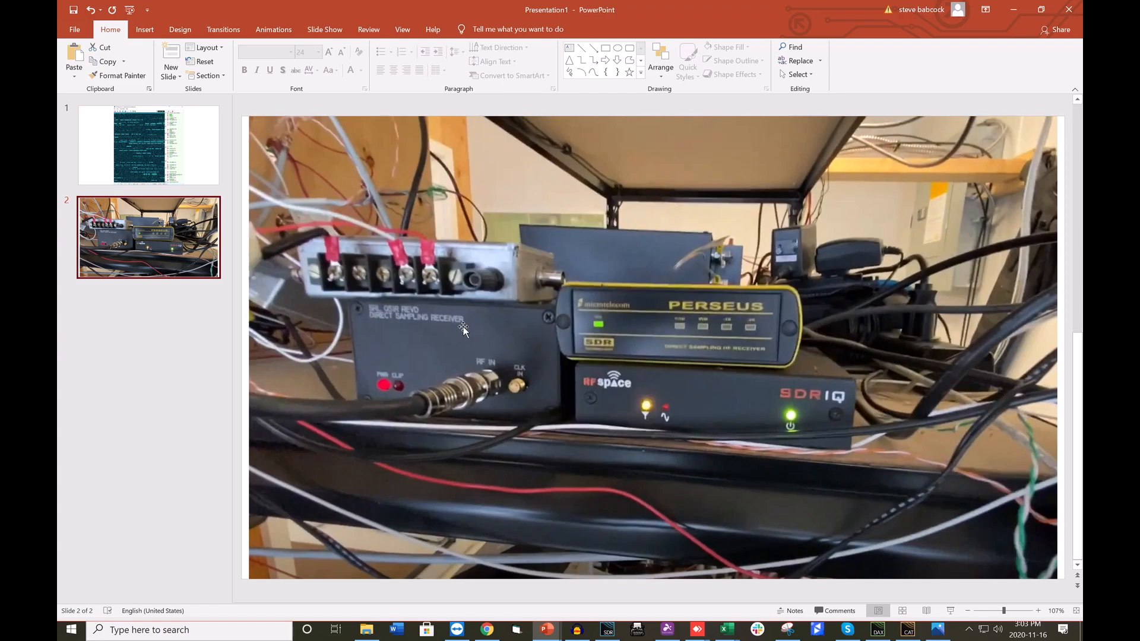
mouse_move(620, 399)
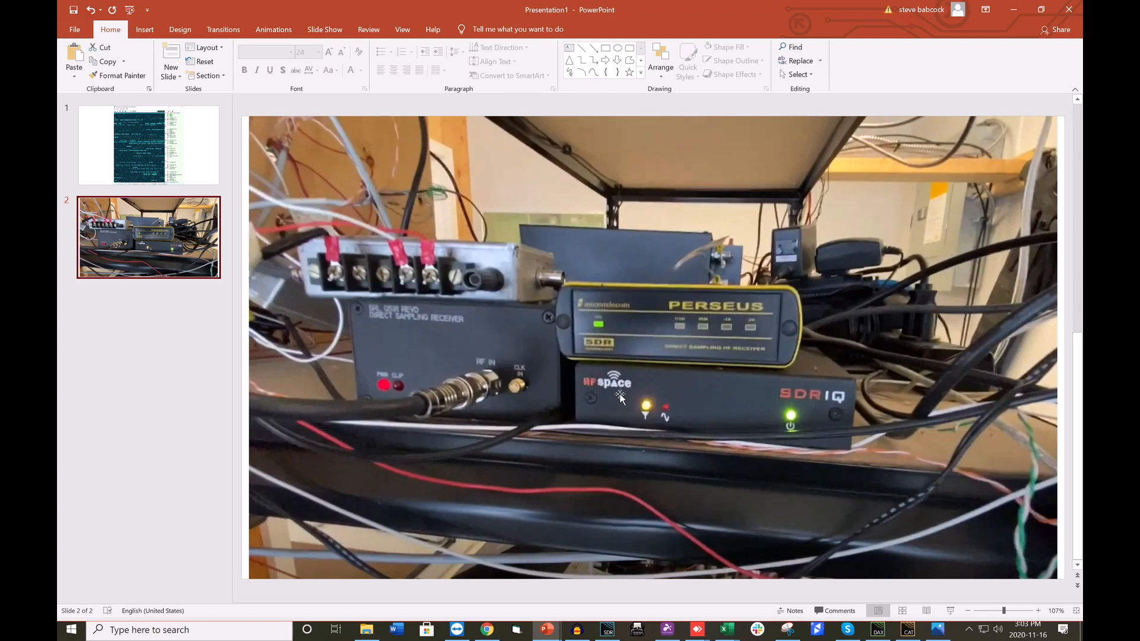
mouse_move(425, 438)
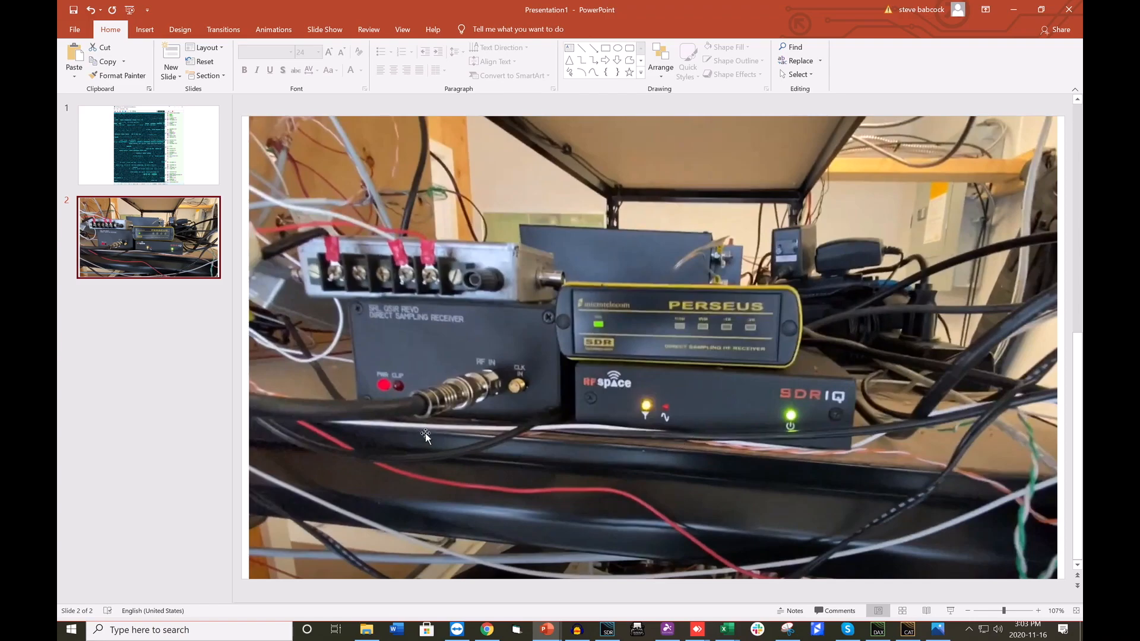
mouse_move(394, 375)
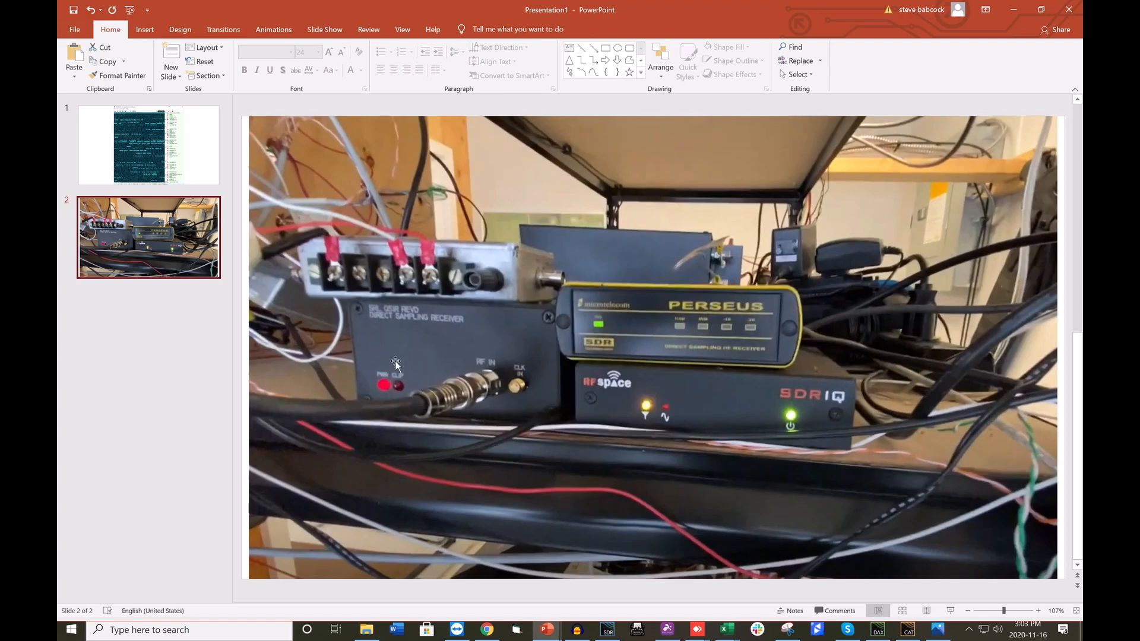
mouse_move(500, 354)
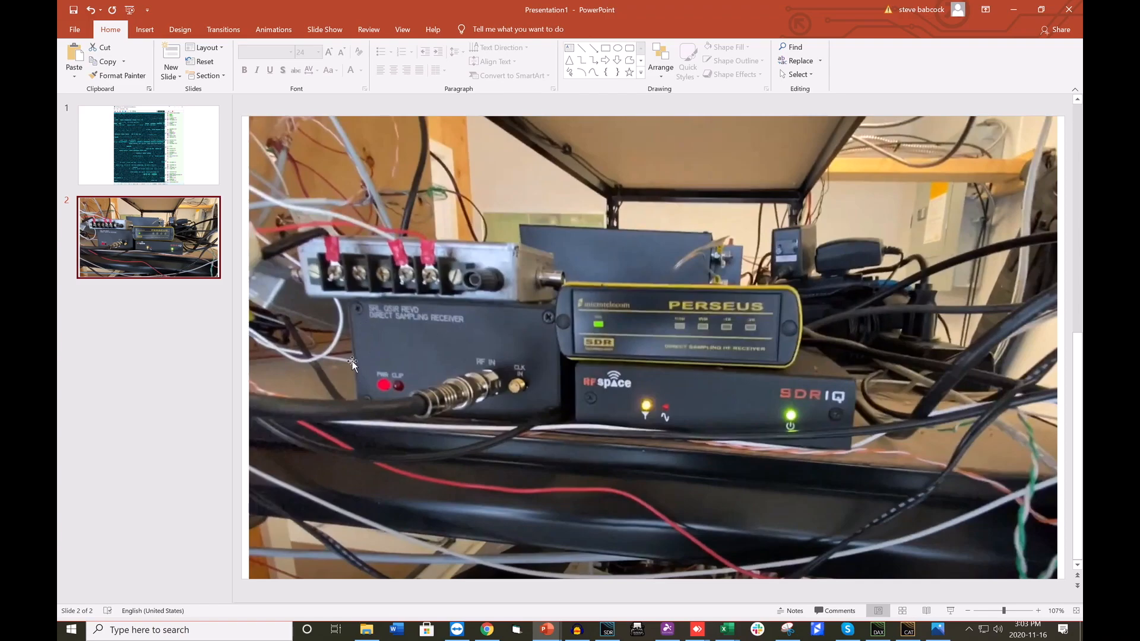
mouse_move(509, 340)
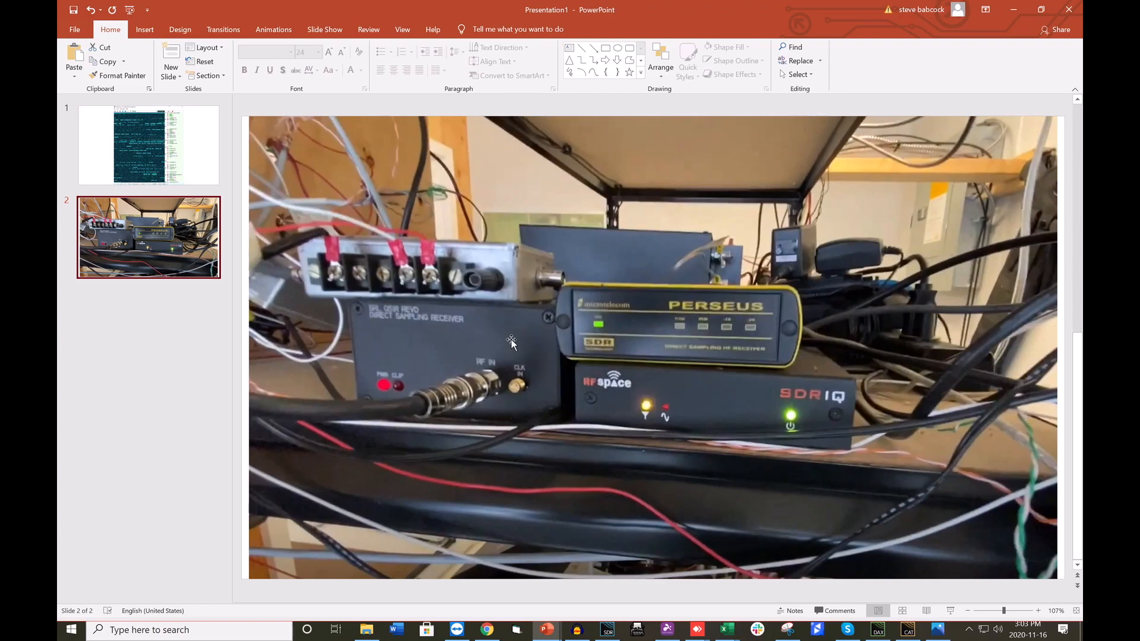
mouse_move(475, 360)
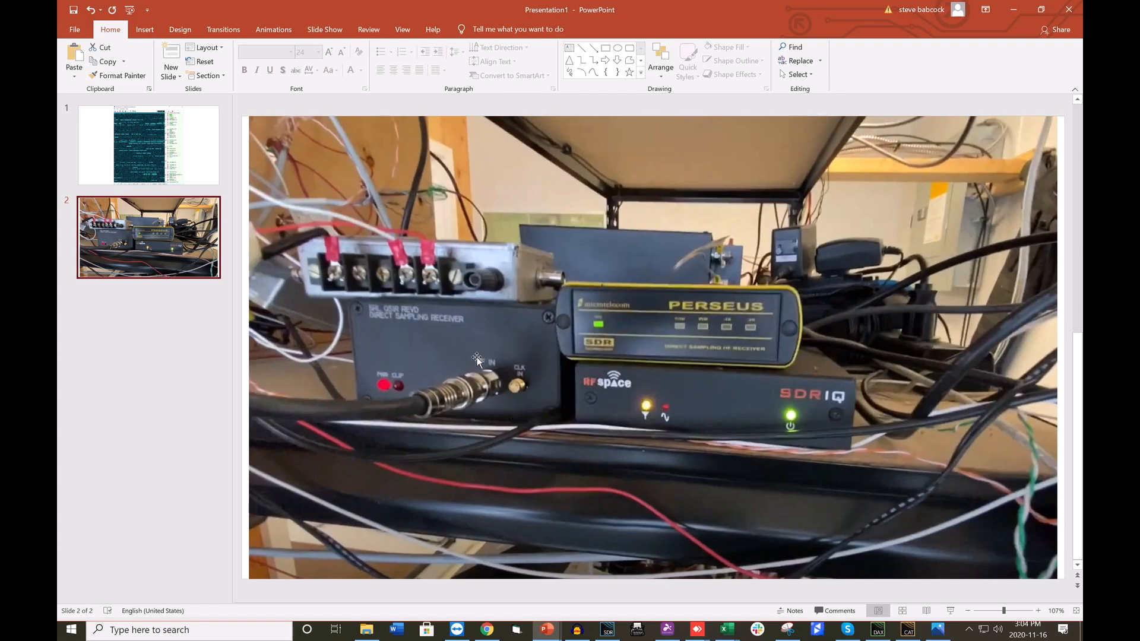
mouse_move(468, 412)
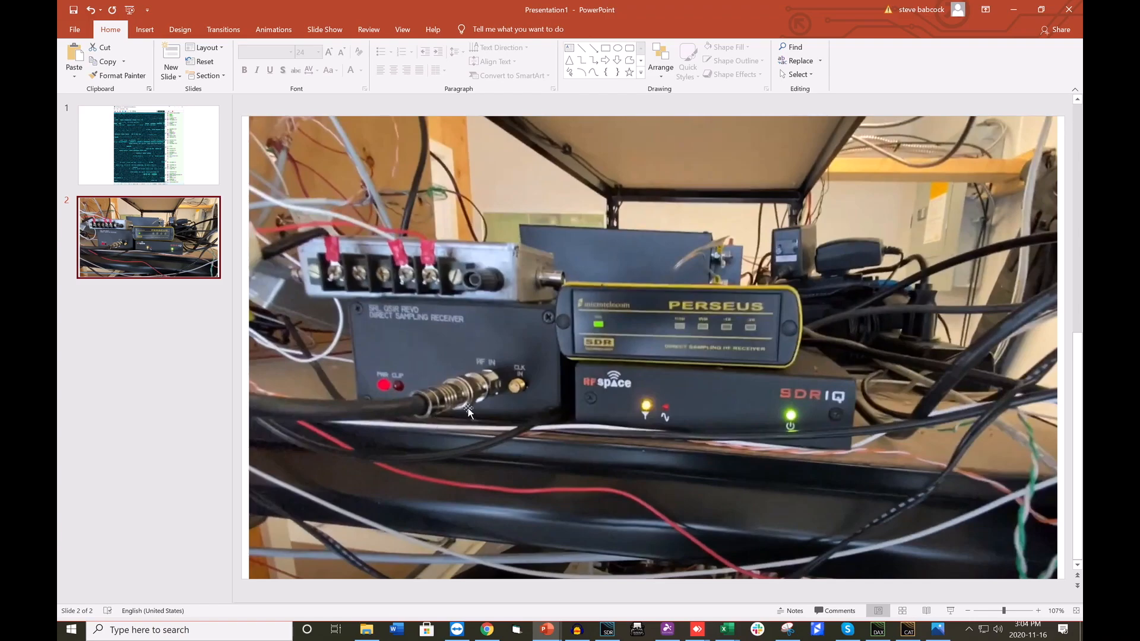
mouse_move(423, 345)
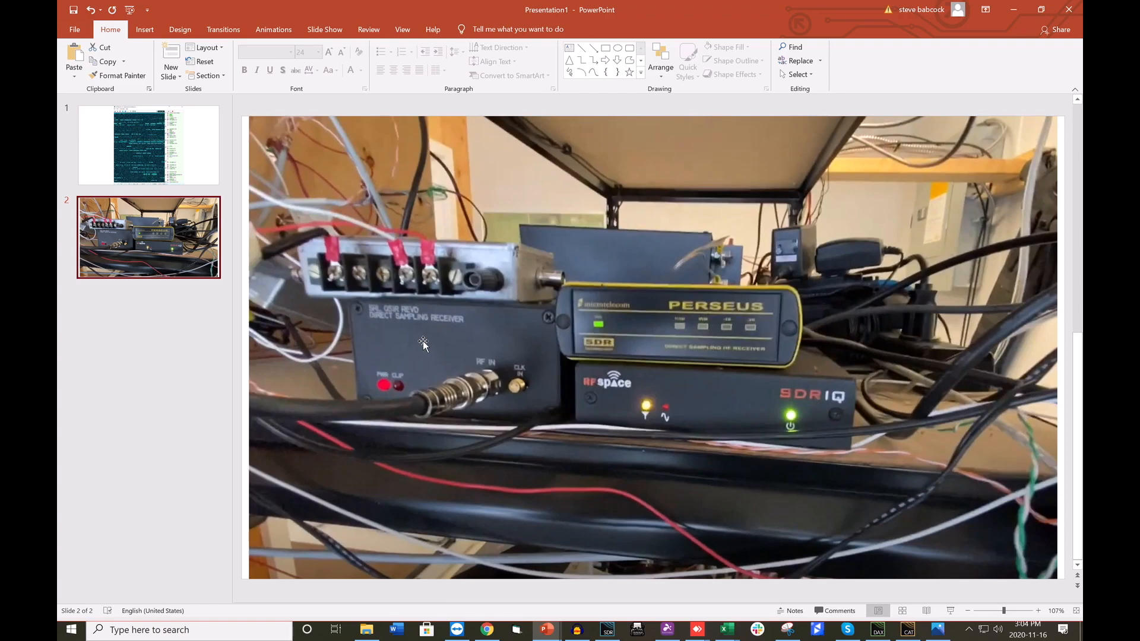
mouse_move(468, 382)
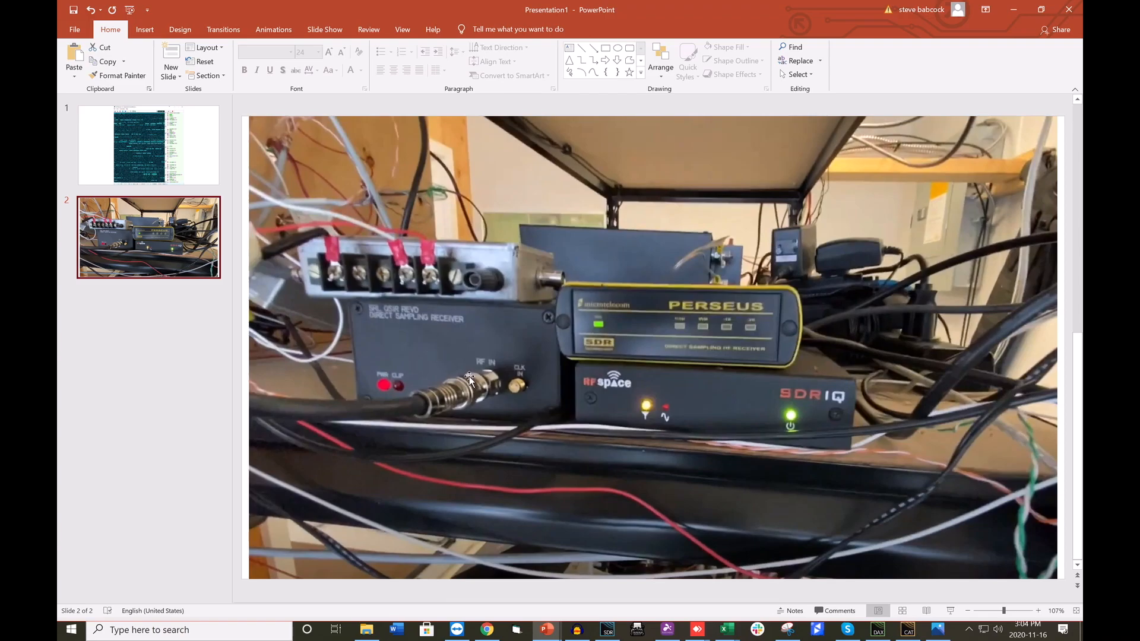
mouse_move(456, 361)
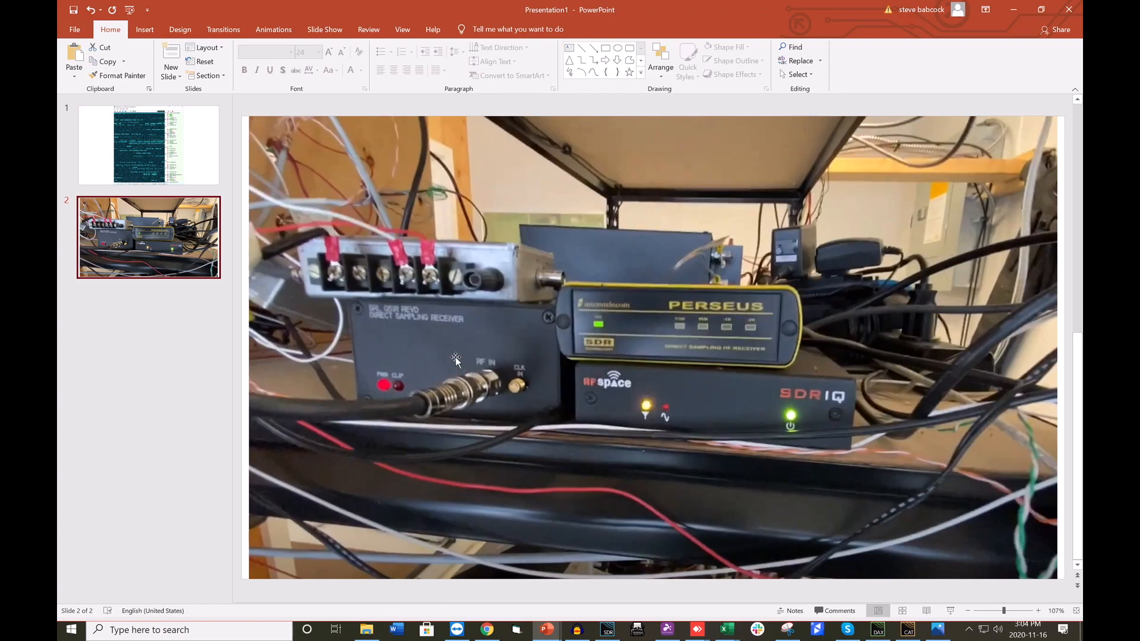
mouse_move(624, 402)
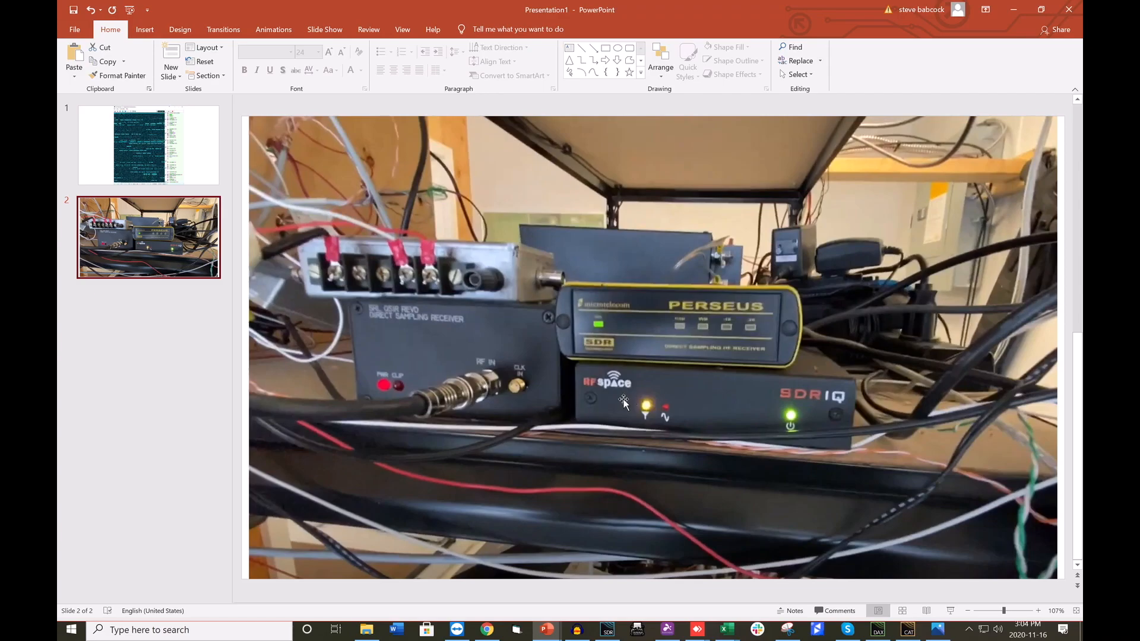
mouse_move(651, 418)
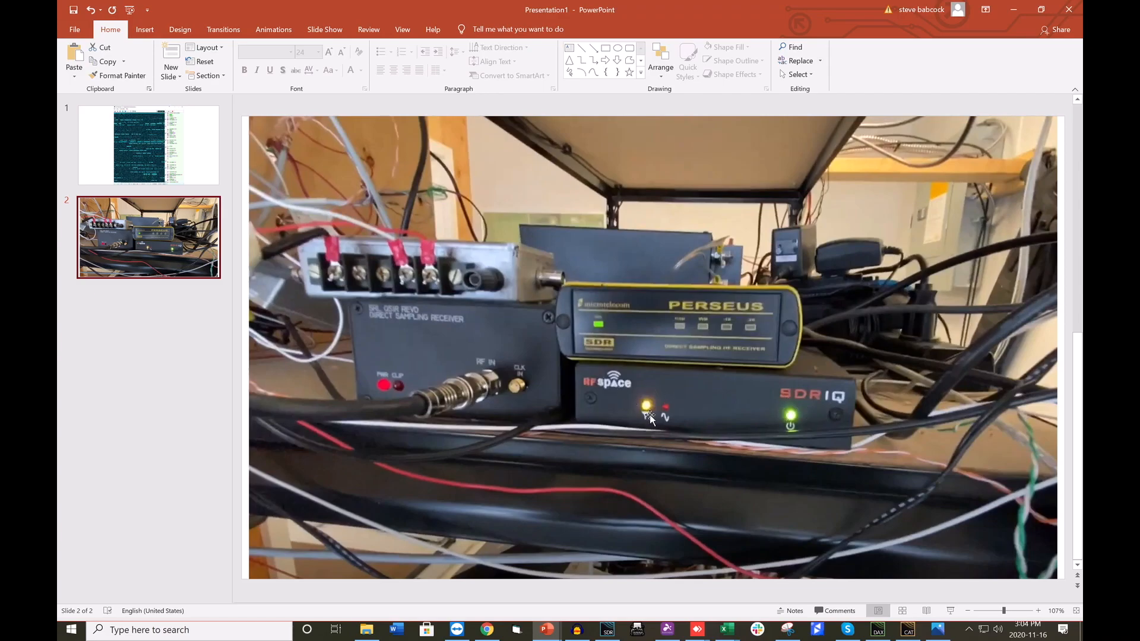
mouse_move(792, 418)
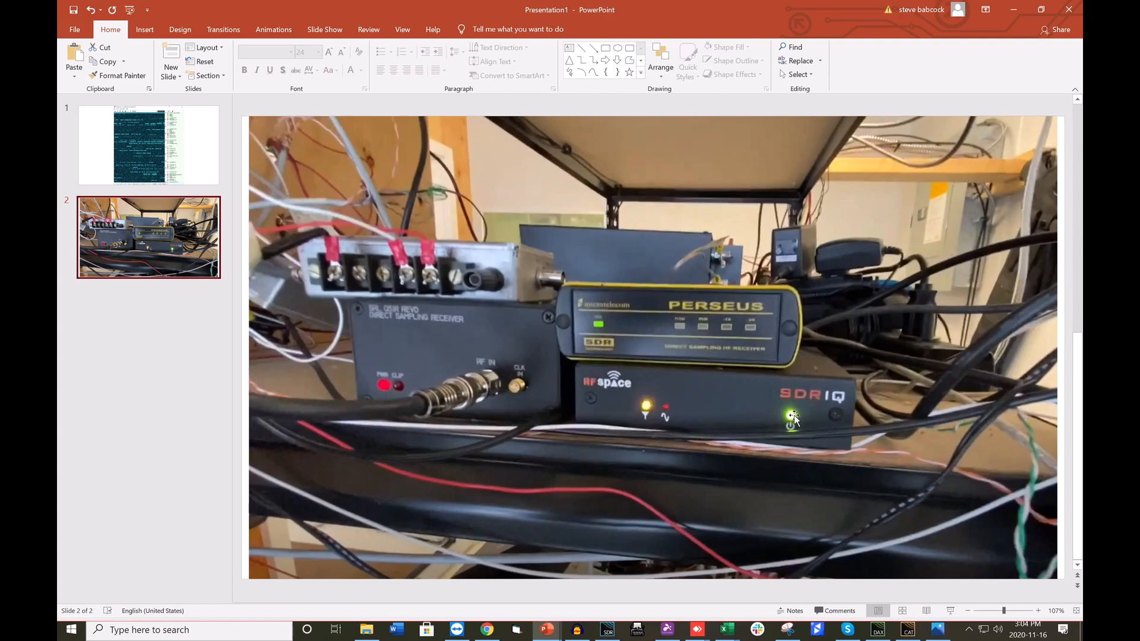
mouse_move(760, 387)
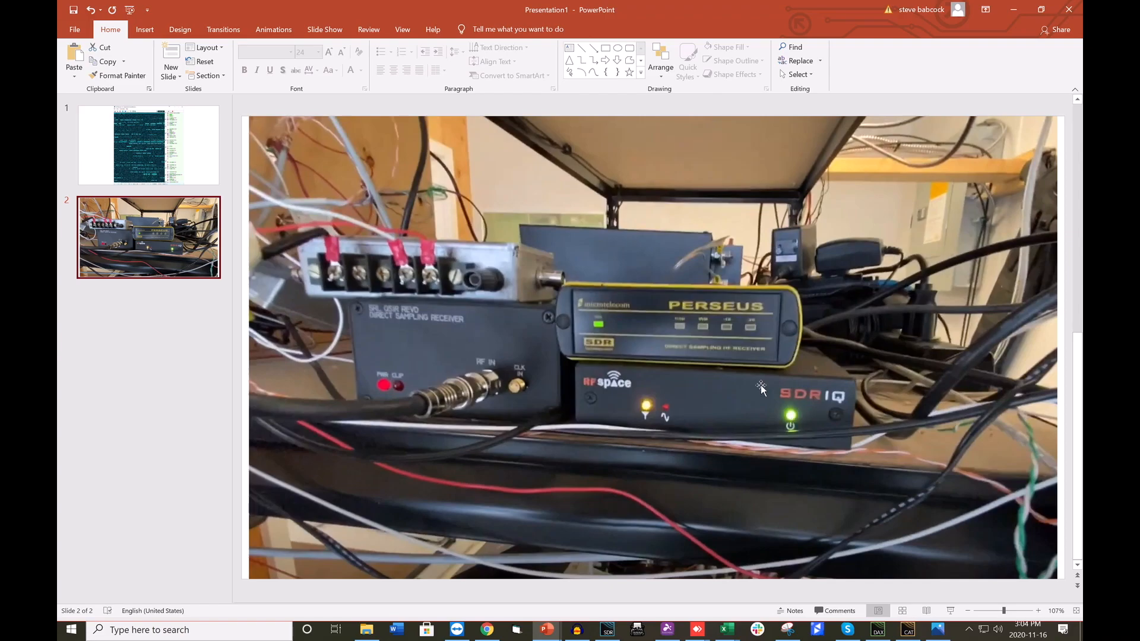
mouse_move(1014, 70)
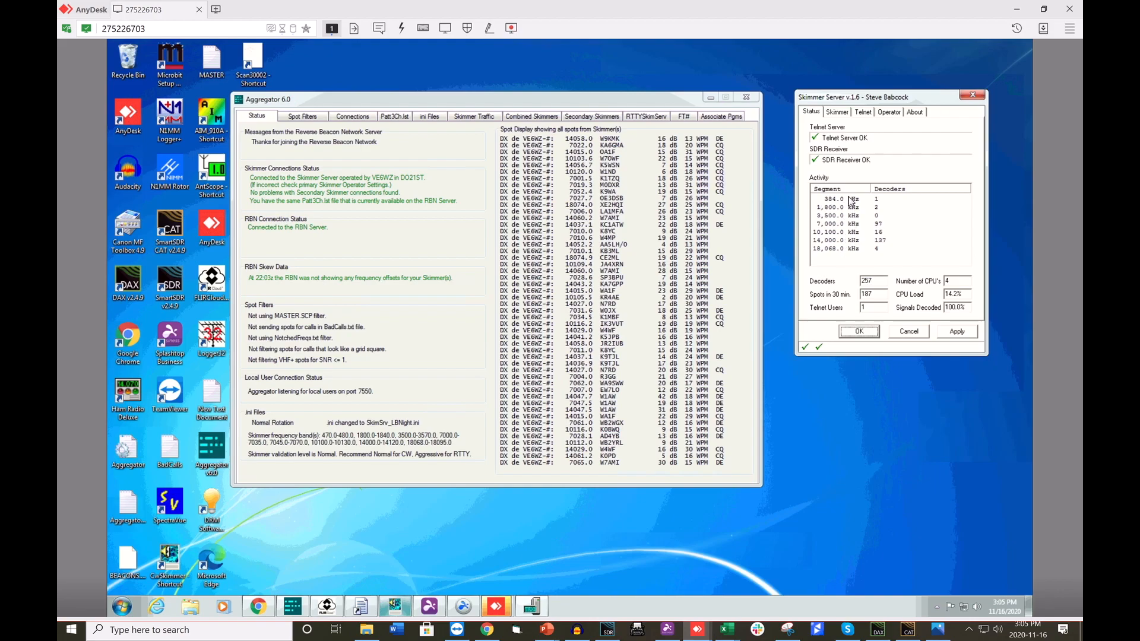
mouse_move(969, 219)
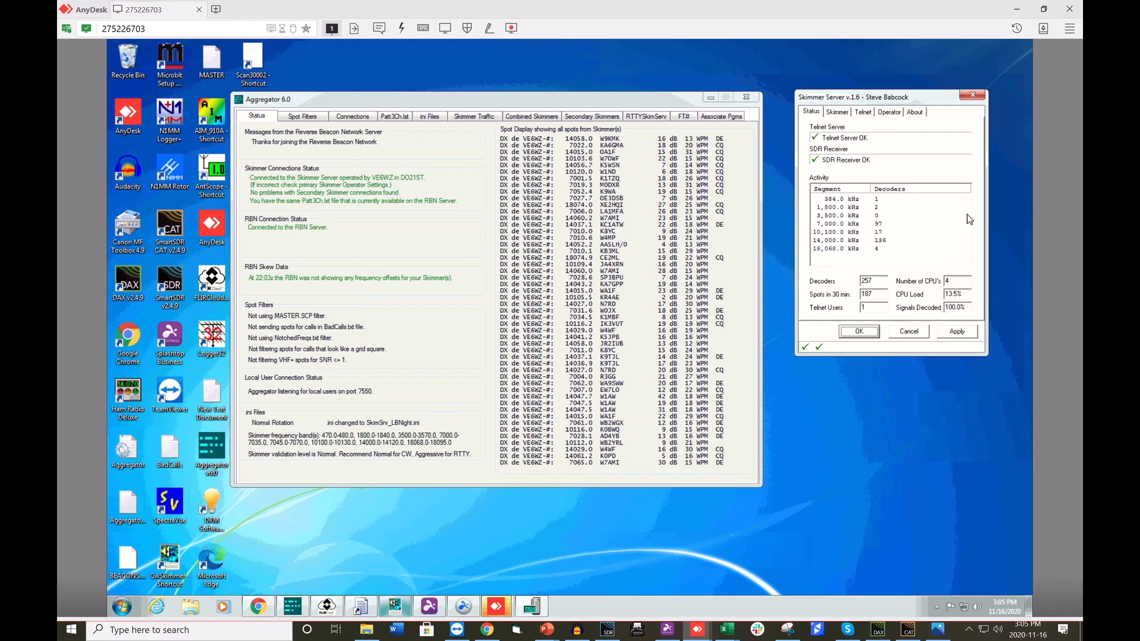
mouse_move(813, 245)
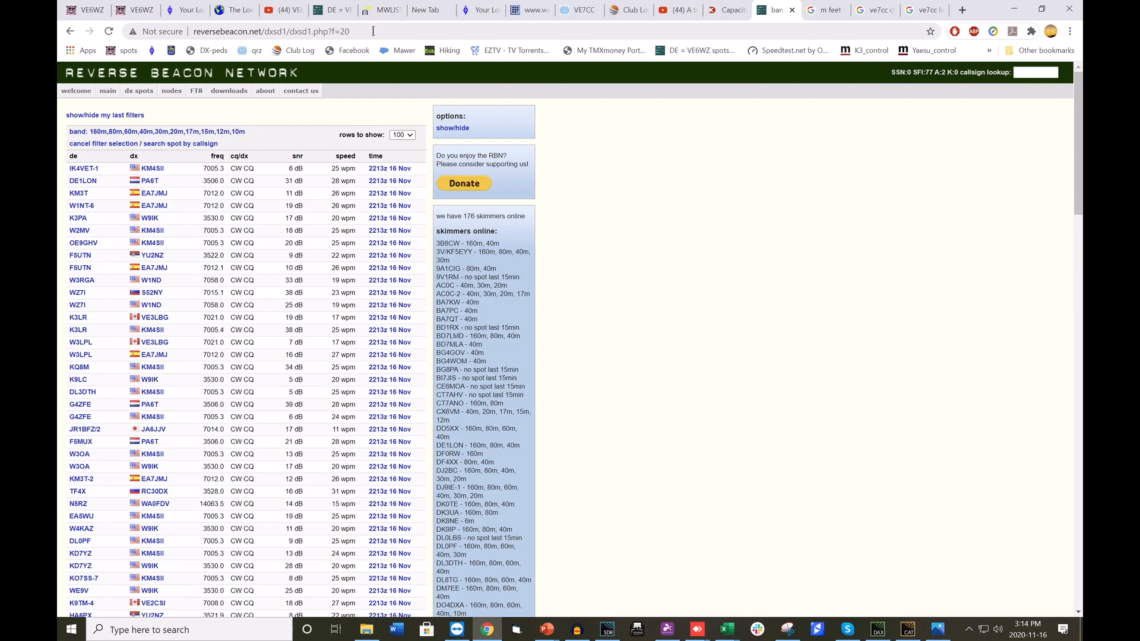
mouse_move(647, 150)
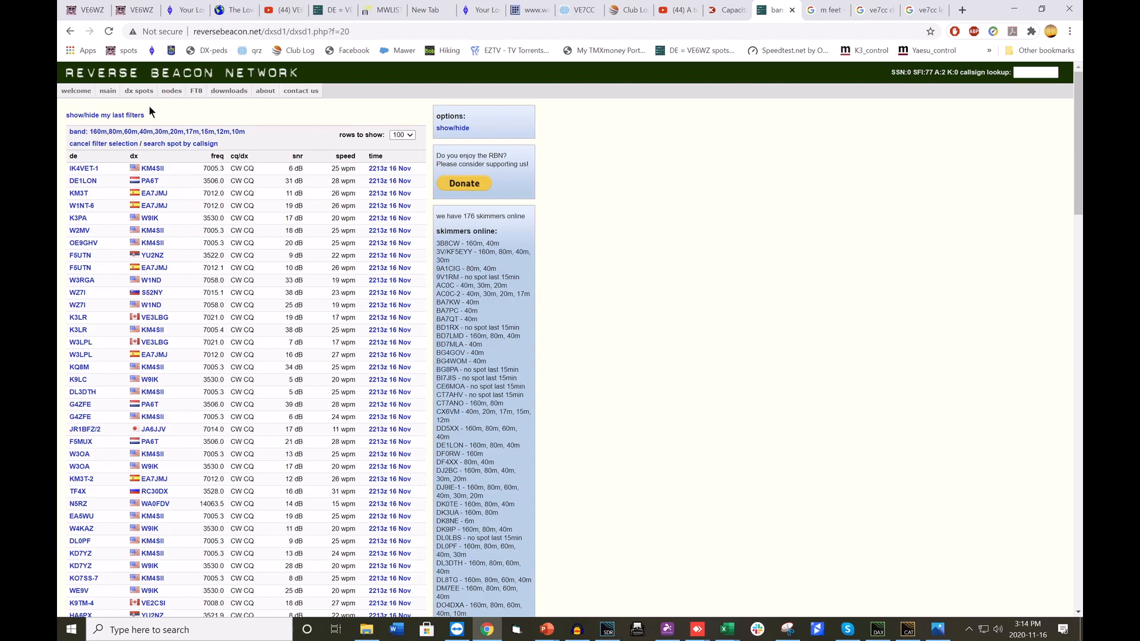
click(139, 90)
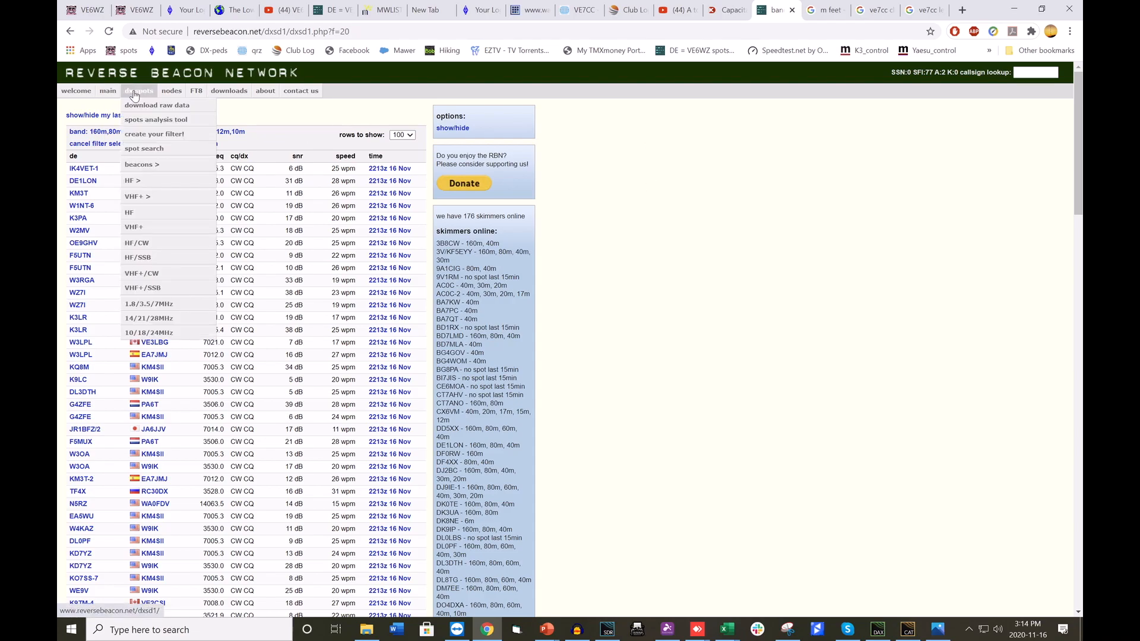
mouse_move(135, 181)
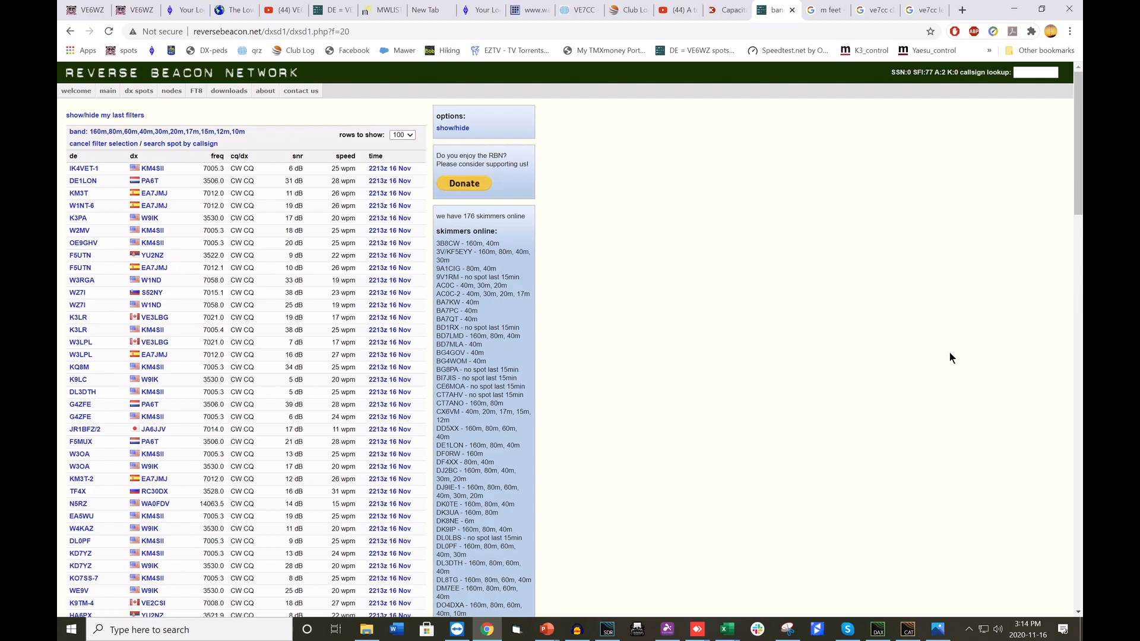
mouse_move(944, 358)
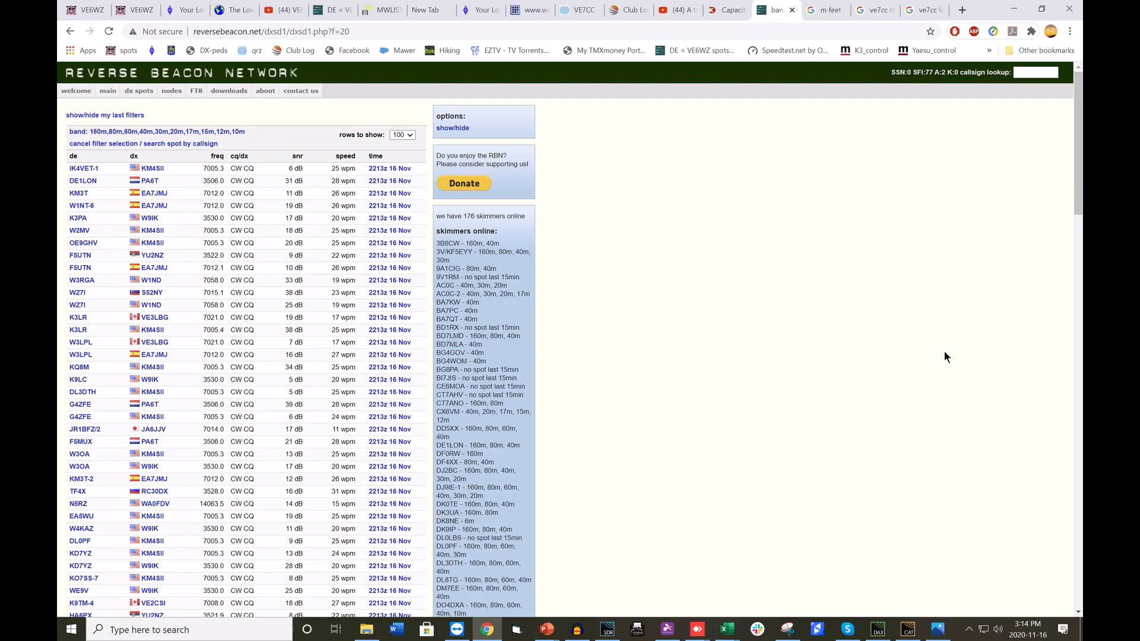
mouse_move(298, 169)
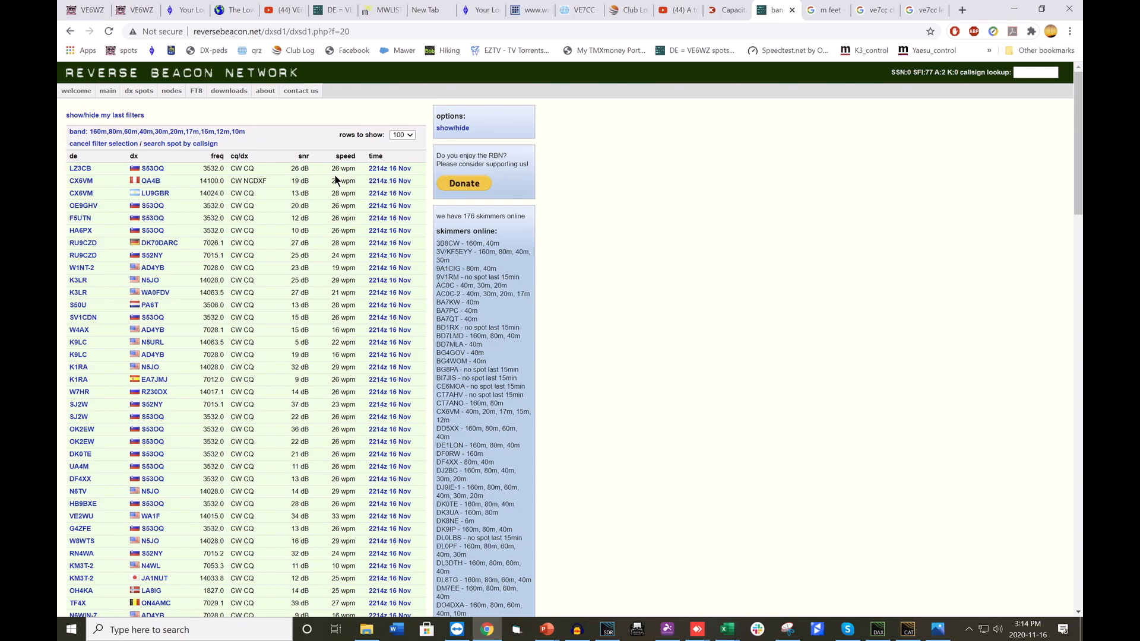
mouse_move(638, 148)
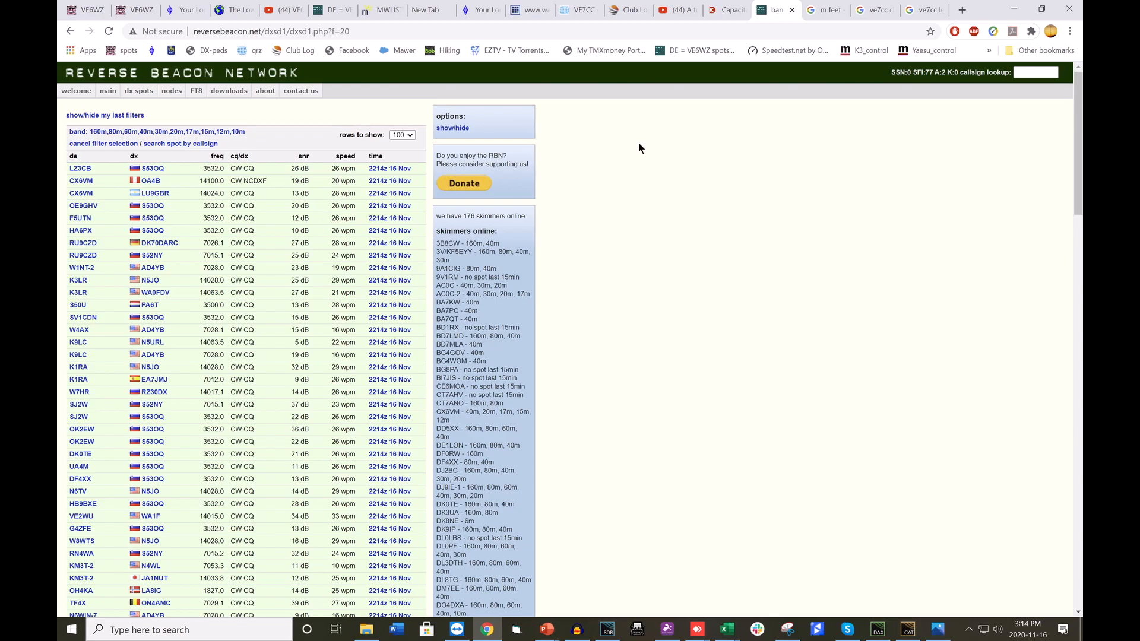
mouse_move(136, 86)
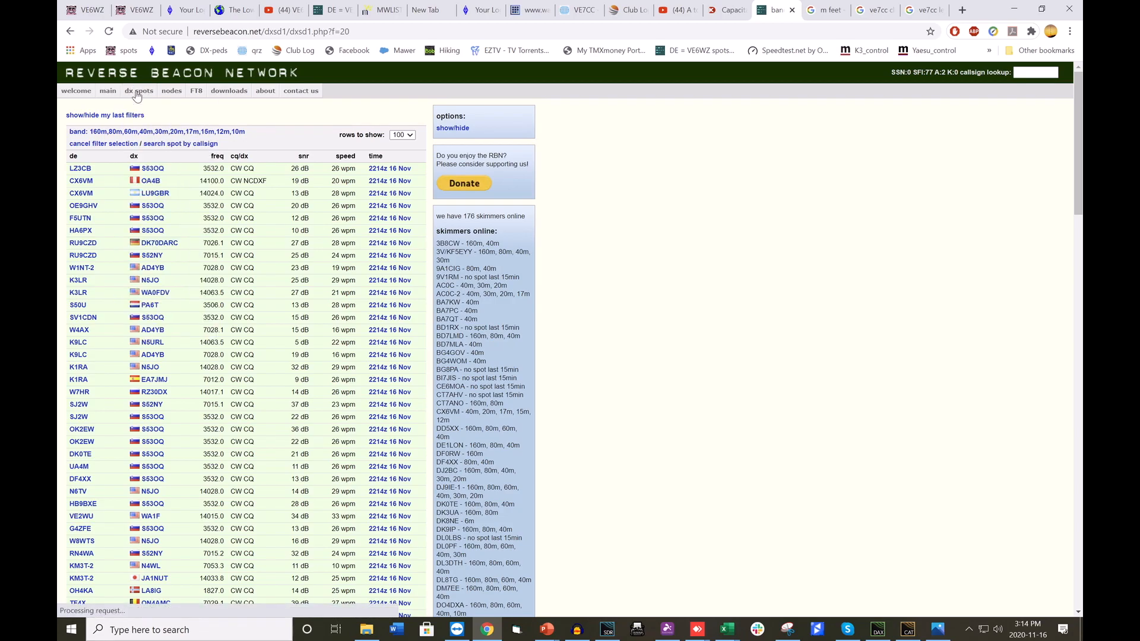
Step: Filter spots to DX continent EU heard by DE continent NA on 160m and list them
click(139, 90)
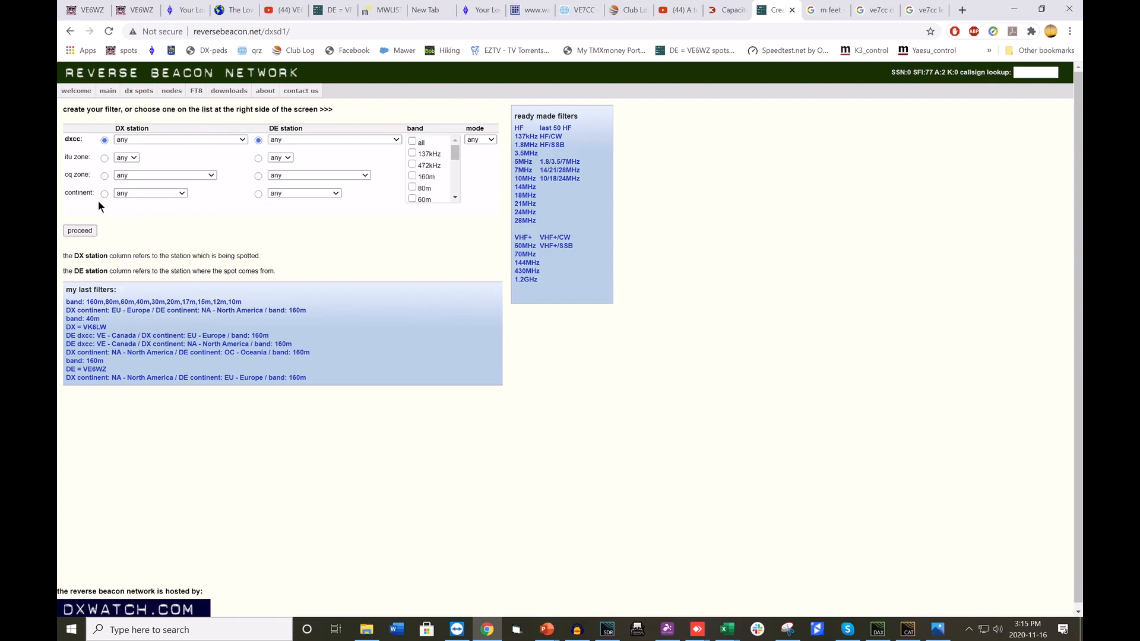
click(105, 194)
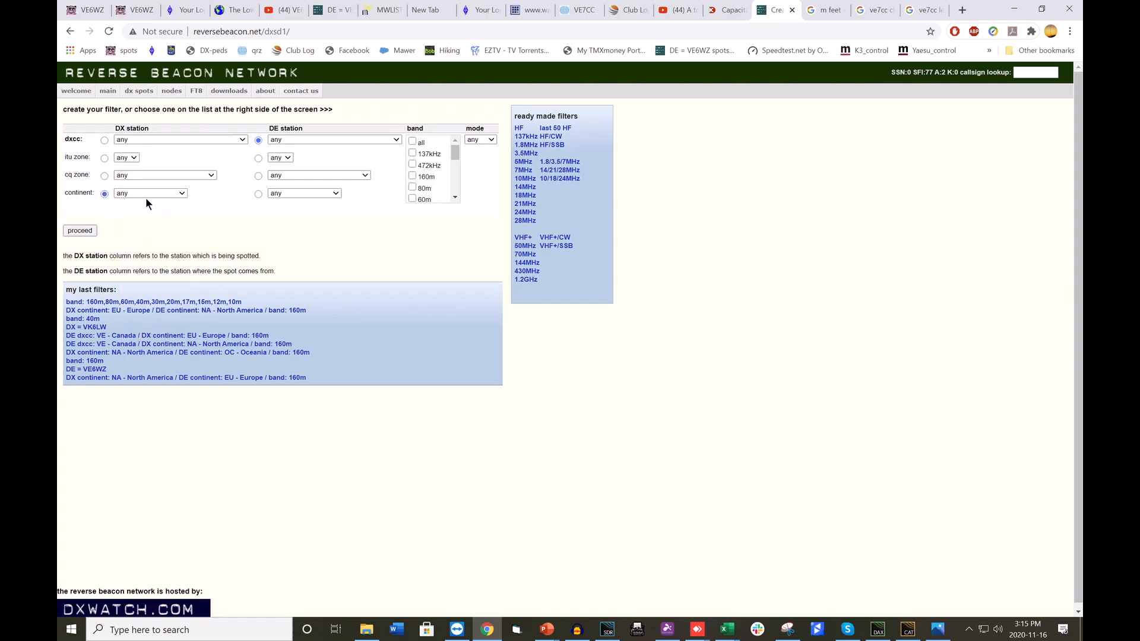
click(150, 193)
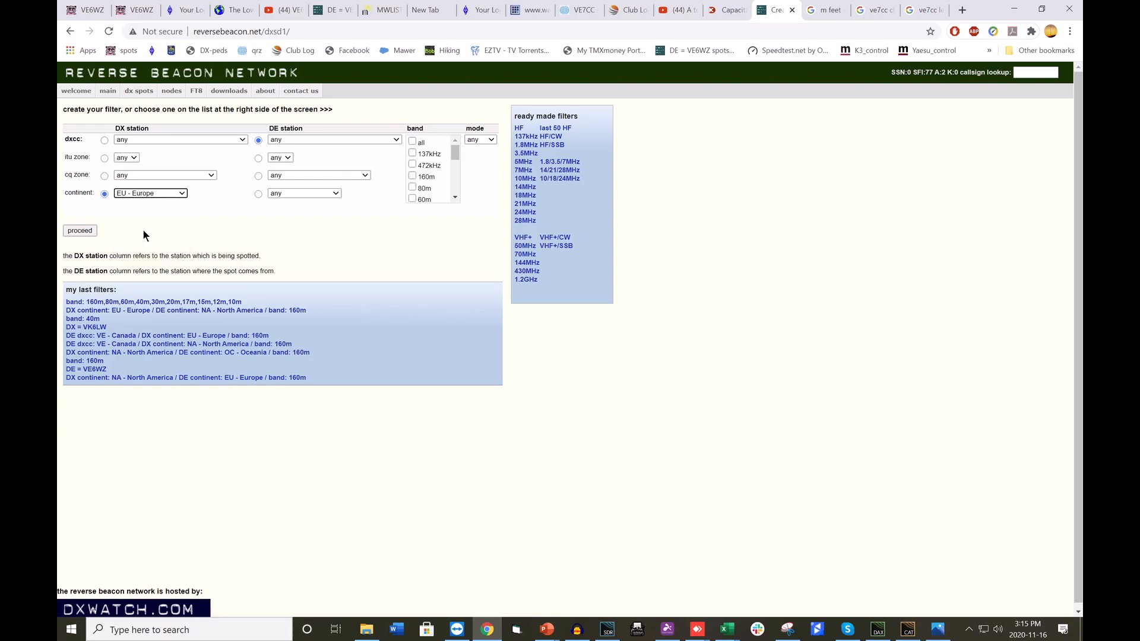
mouse_move(240, 121)
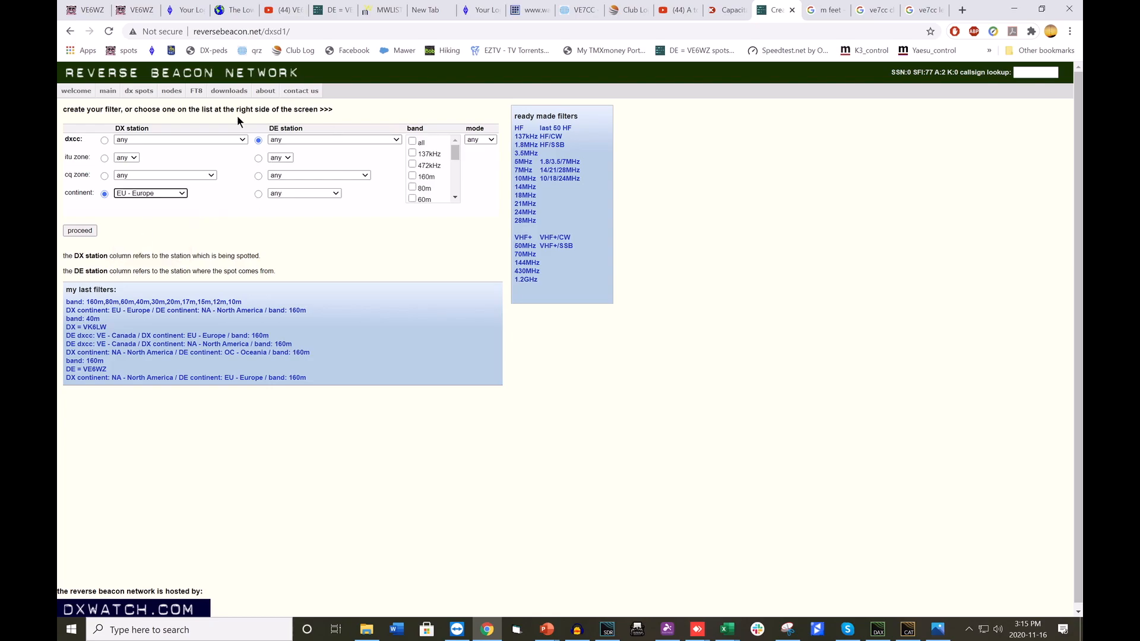
click(258, 192)
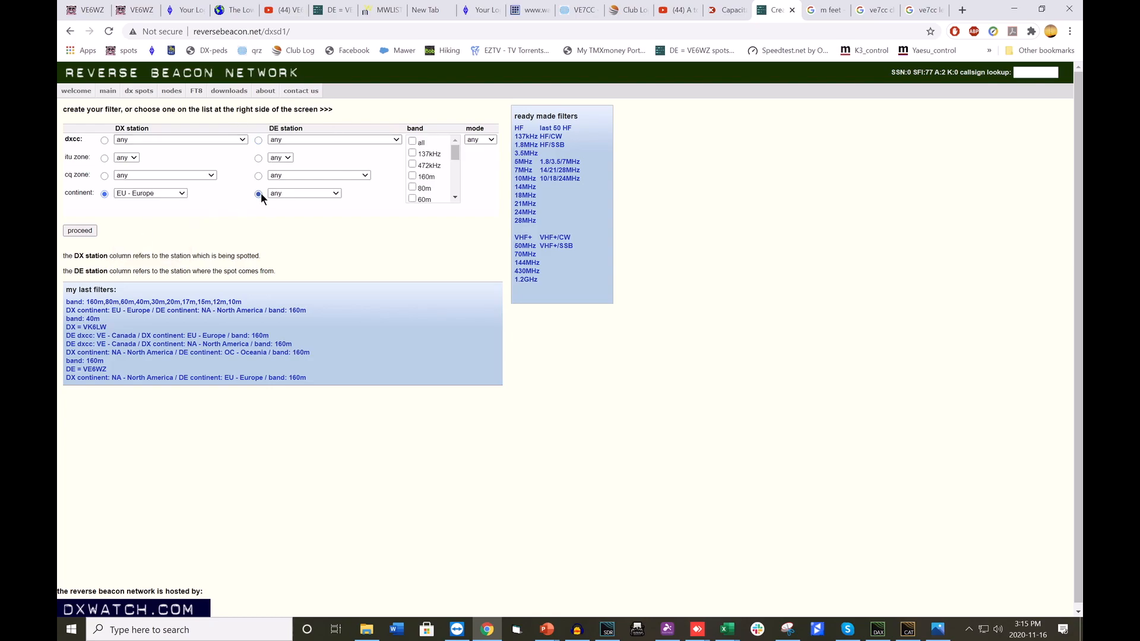
click(304, 192)
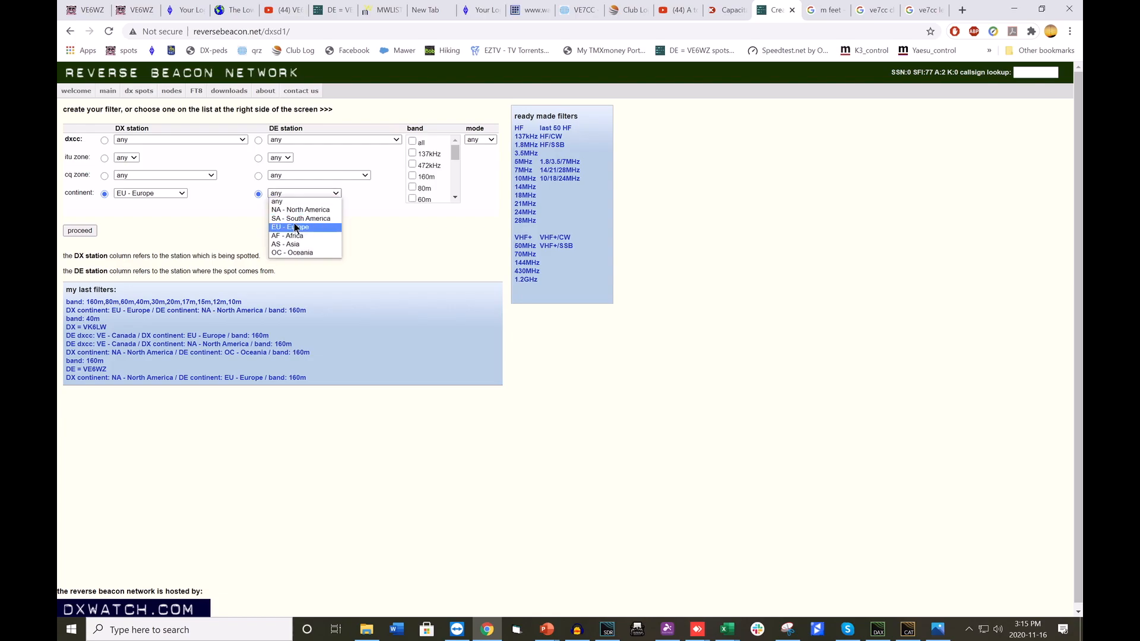
mouse_move(299, 209)
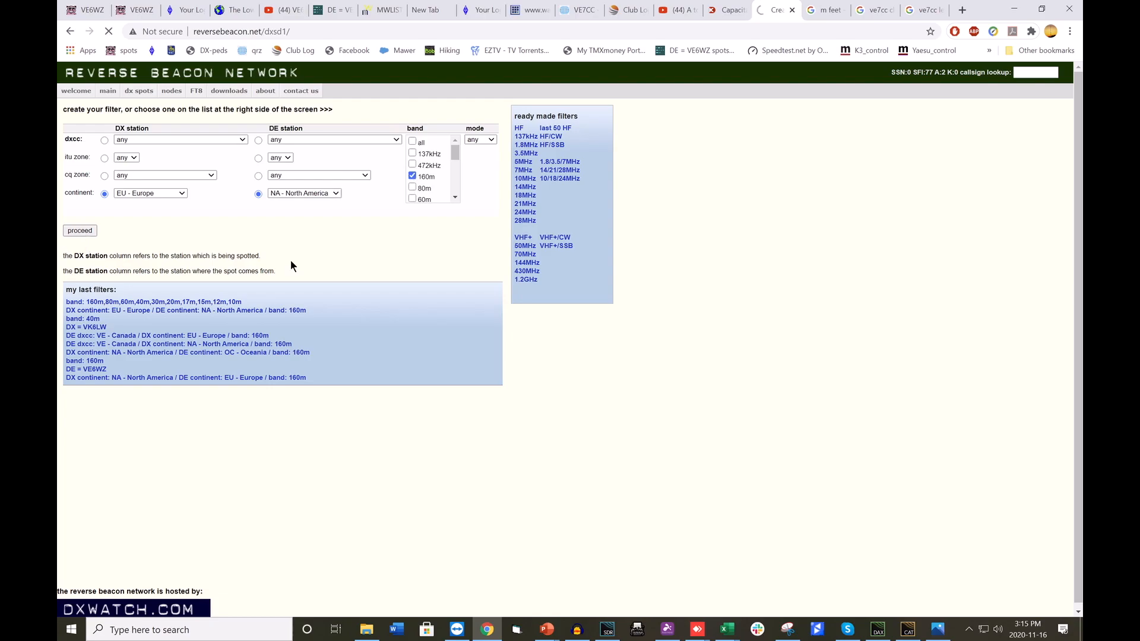
click(80, 231)
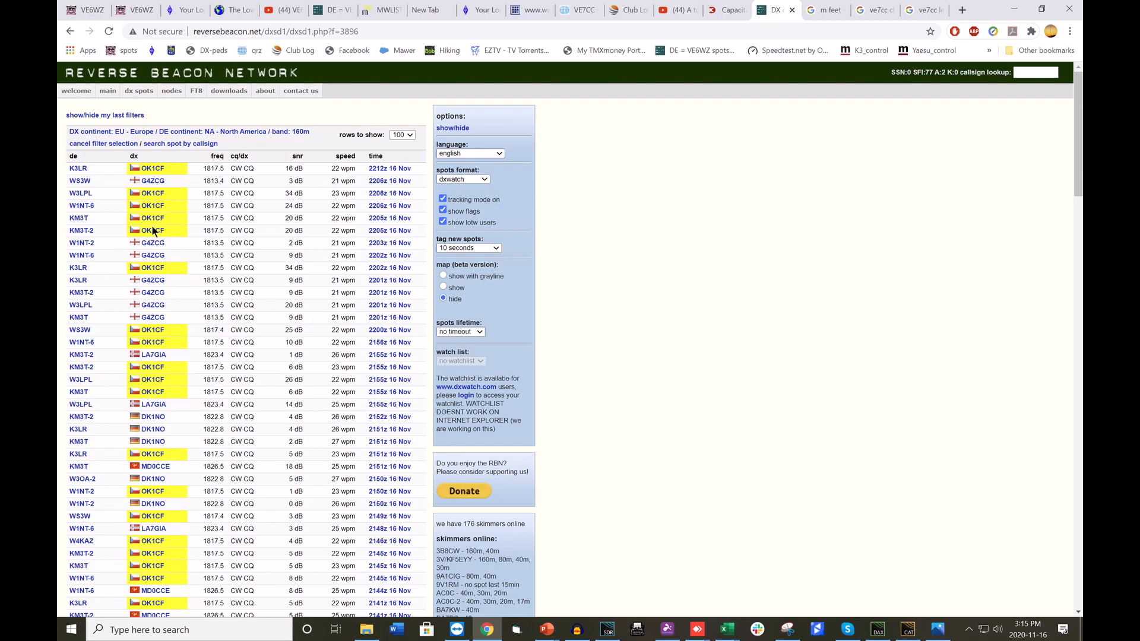
mouse_move(191, 112)
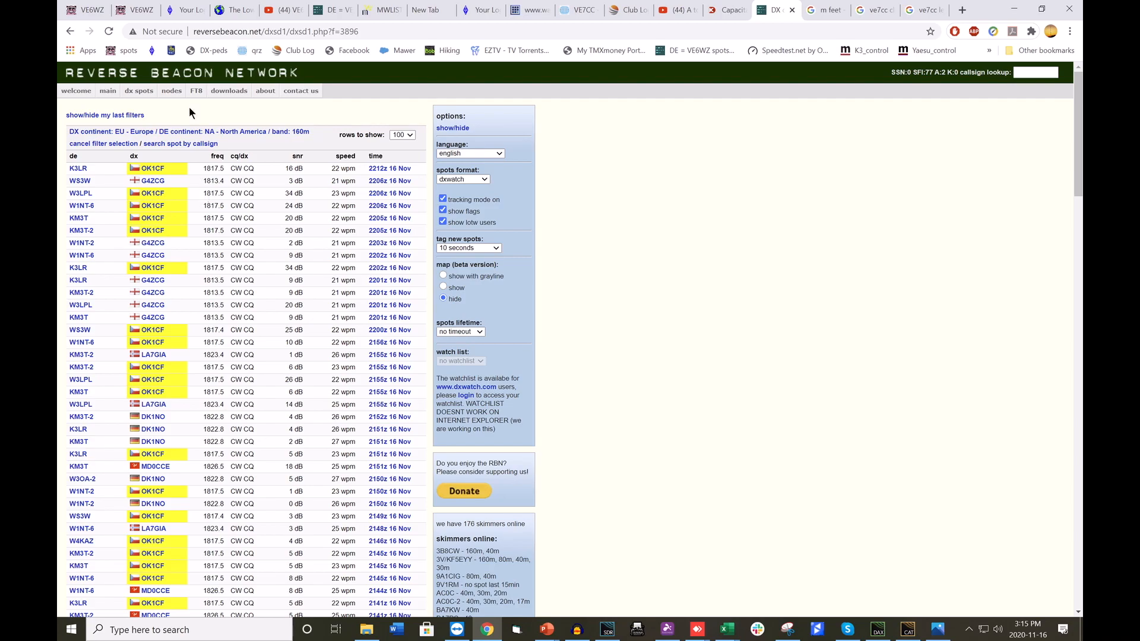
Step: Search spots for callsign sm5edx as the DX station, listing its 160m CW CQ spots
click(138, 90)
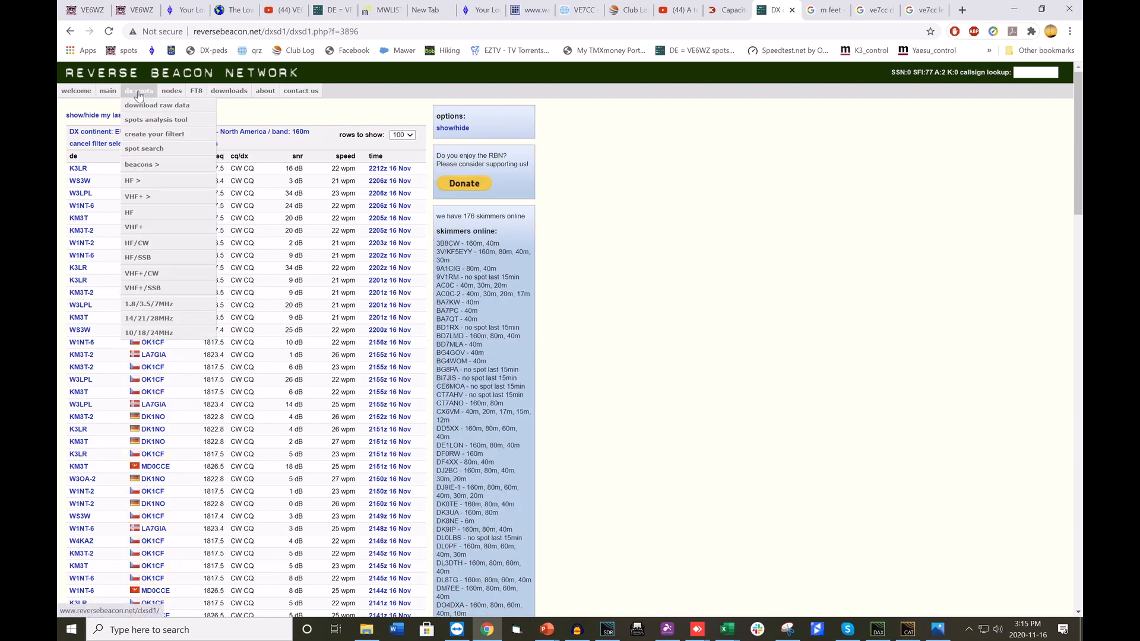
click(144, 148)
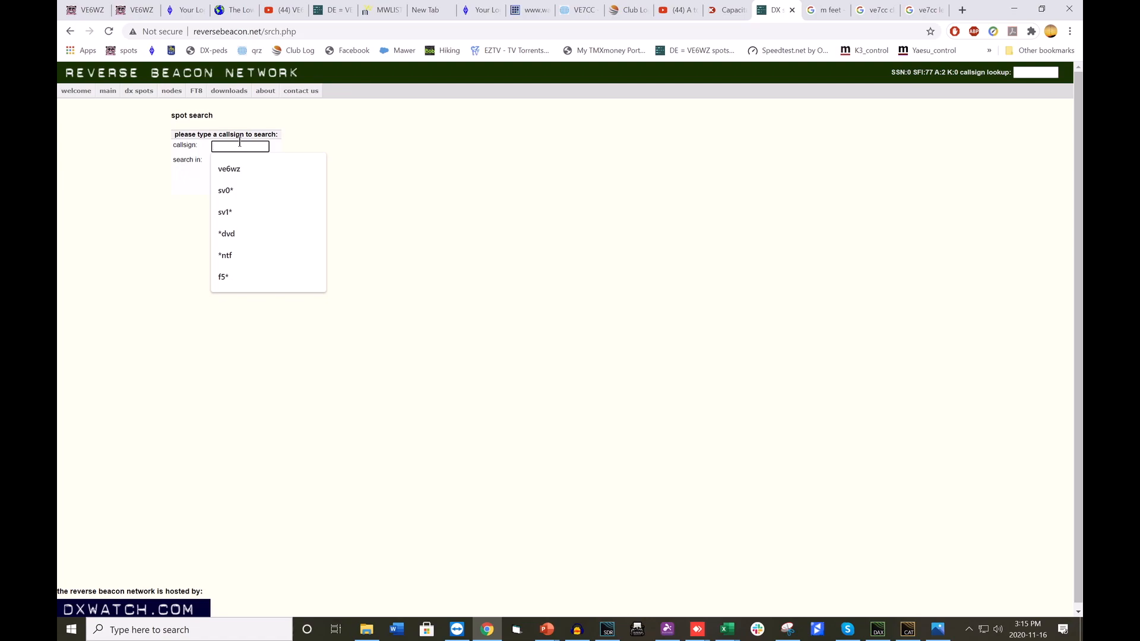
text(sm5edx)
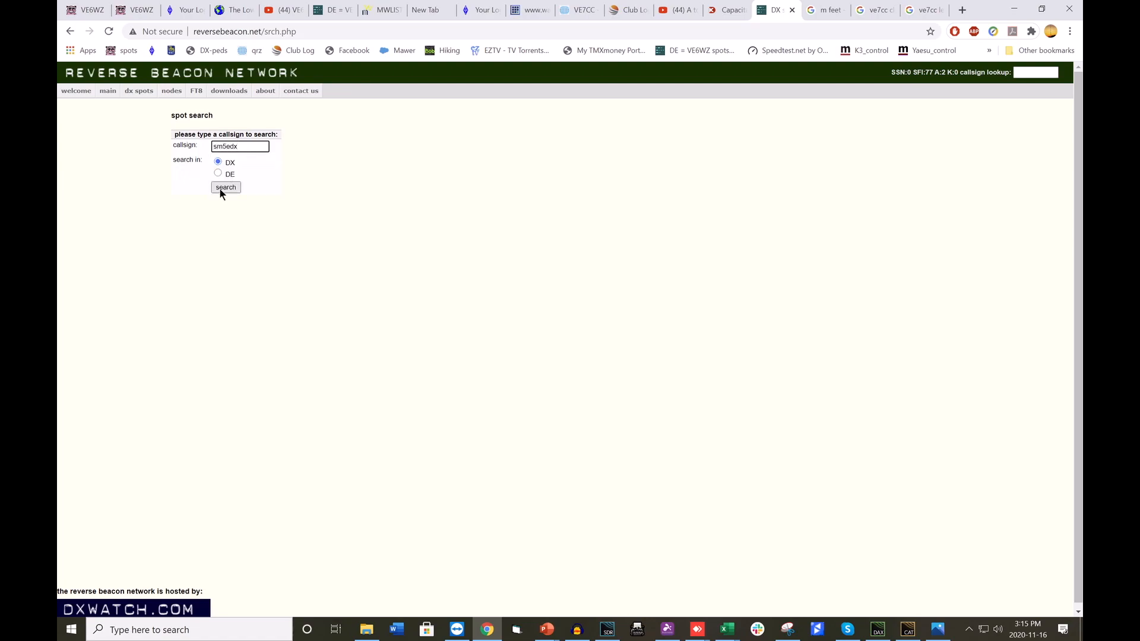
click(225, 188)
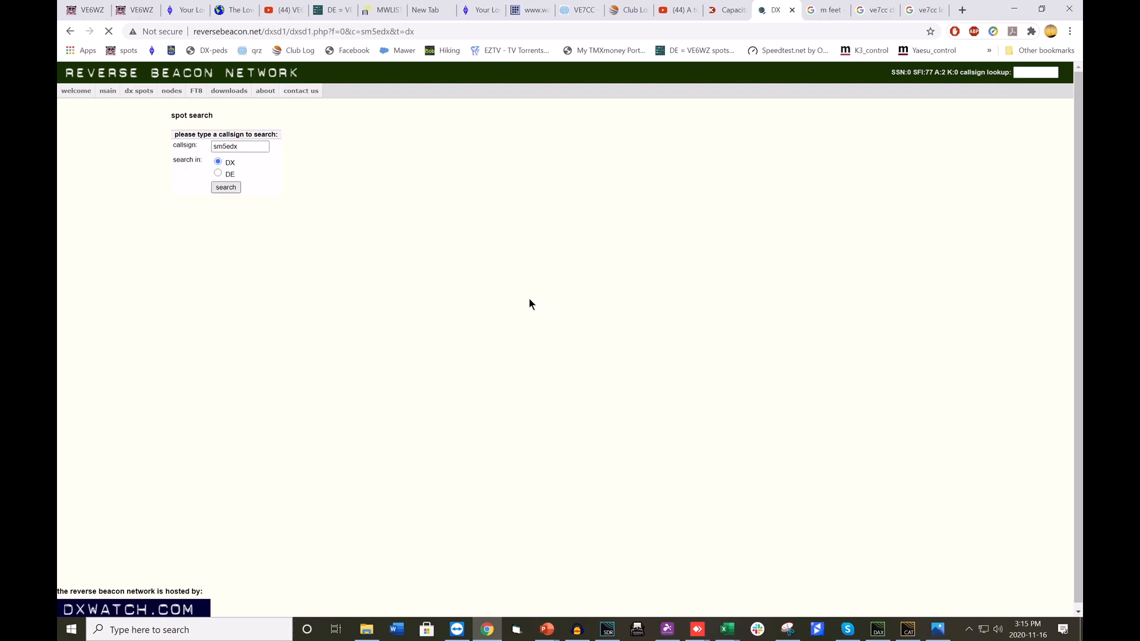
click(226, 188)
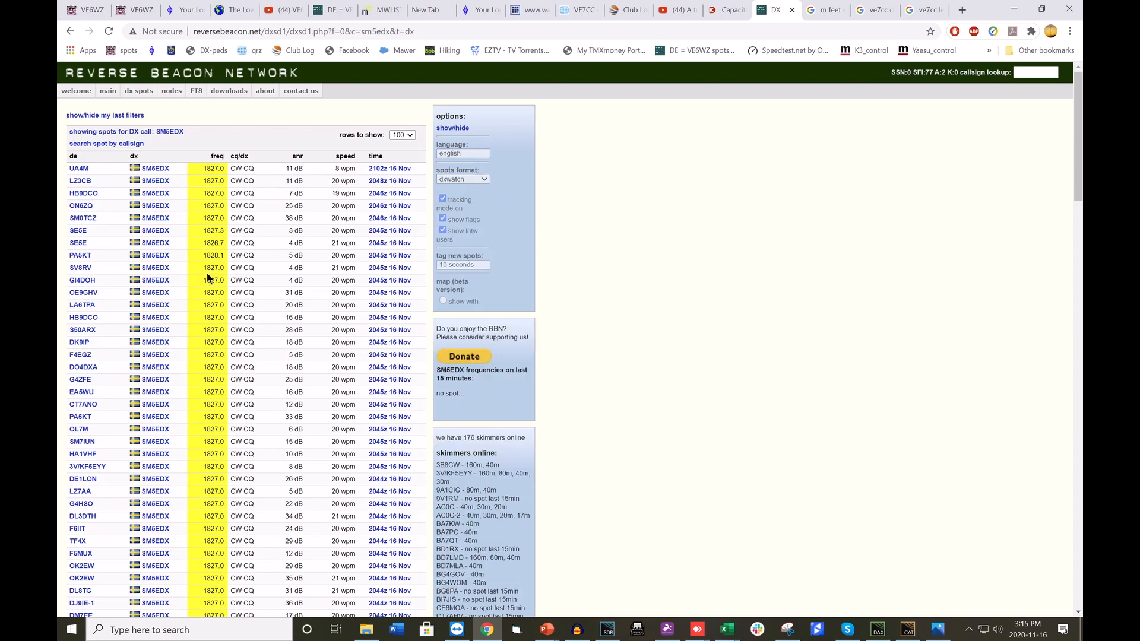
click(452, 128)
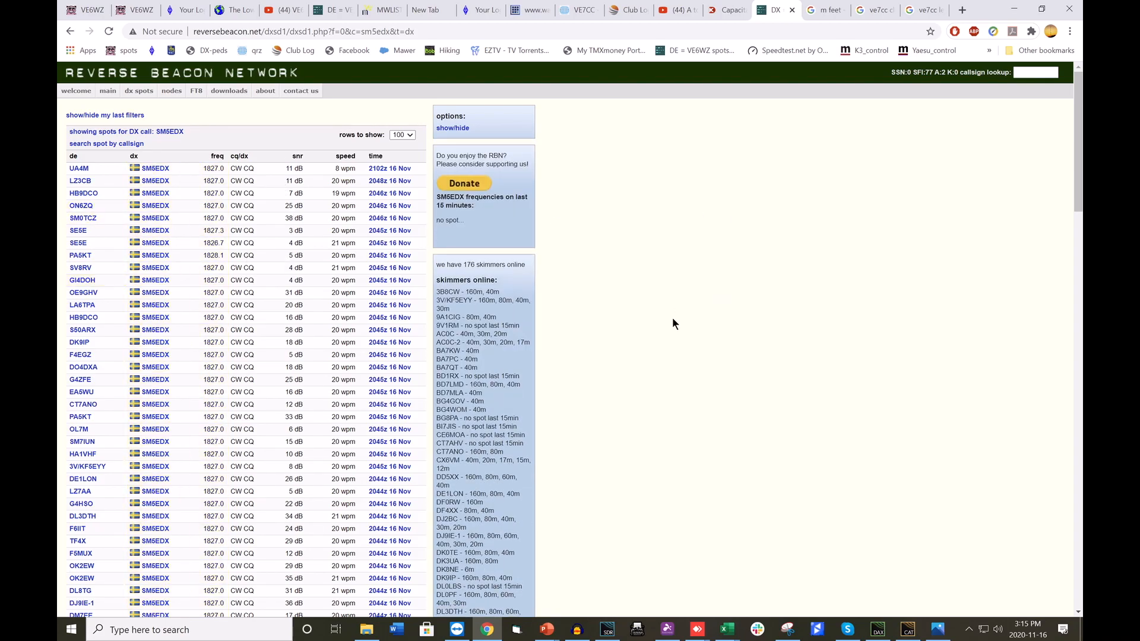
scroll(down, 3)
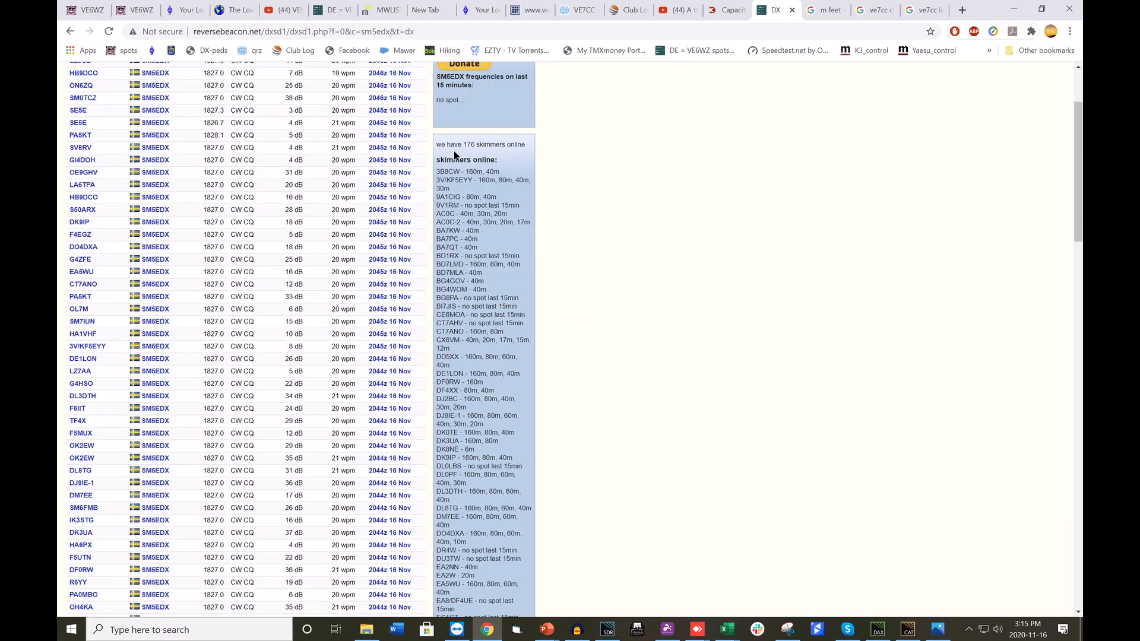
mouse_move(636, 199)
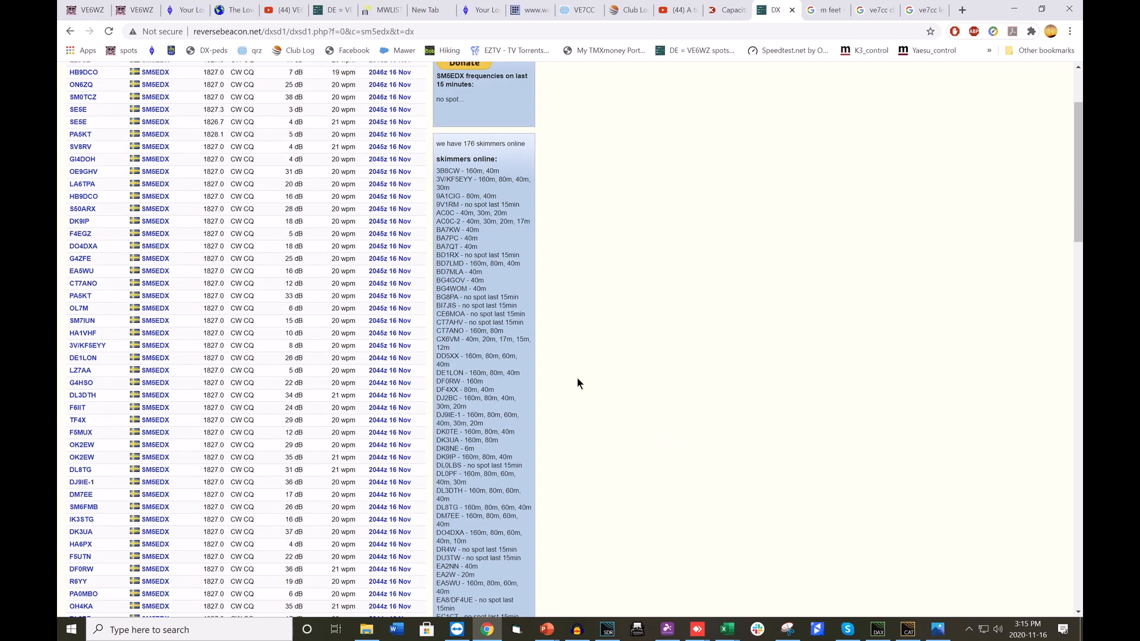
scroll(down, 3)
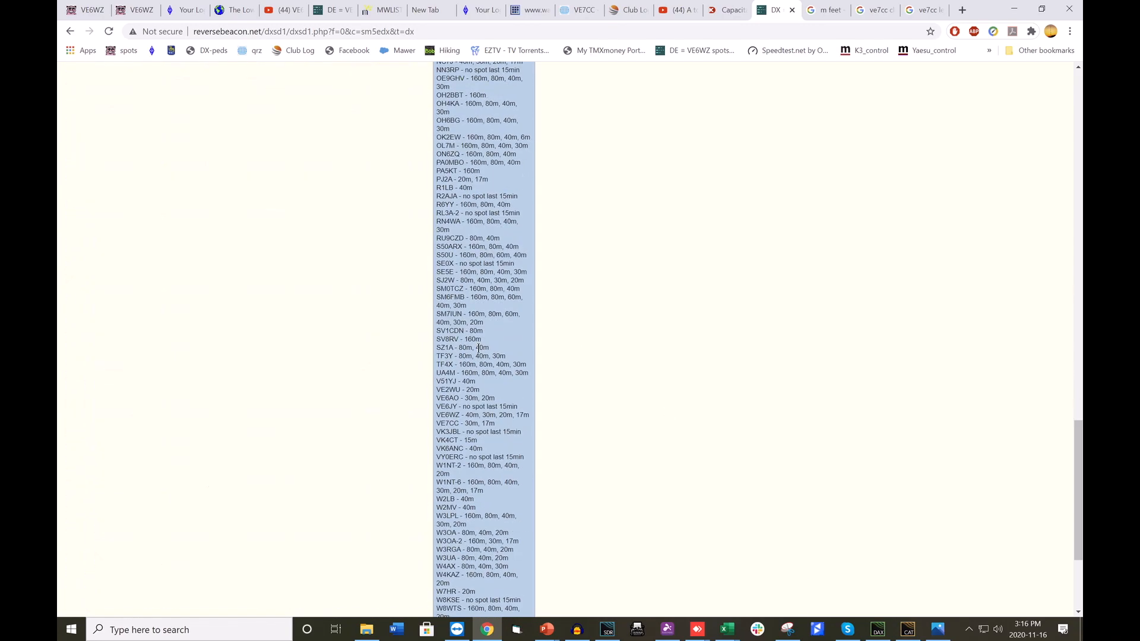
scroll(down, 3)
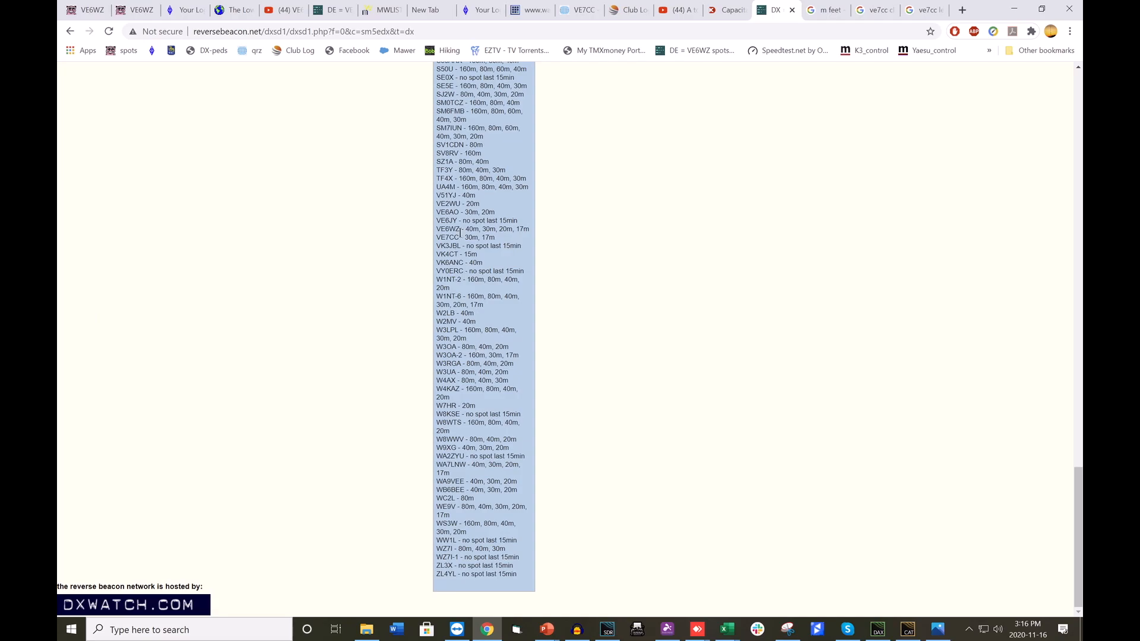
mouse_move(476, 232)
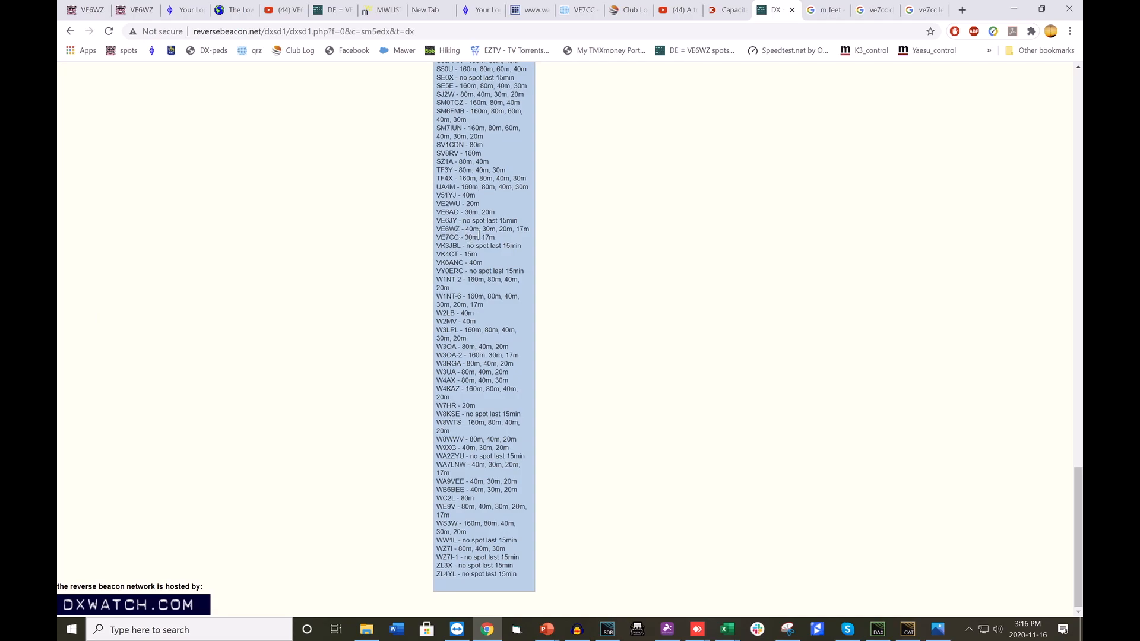
mouse_move(516, 238)
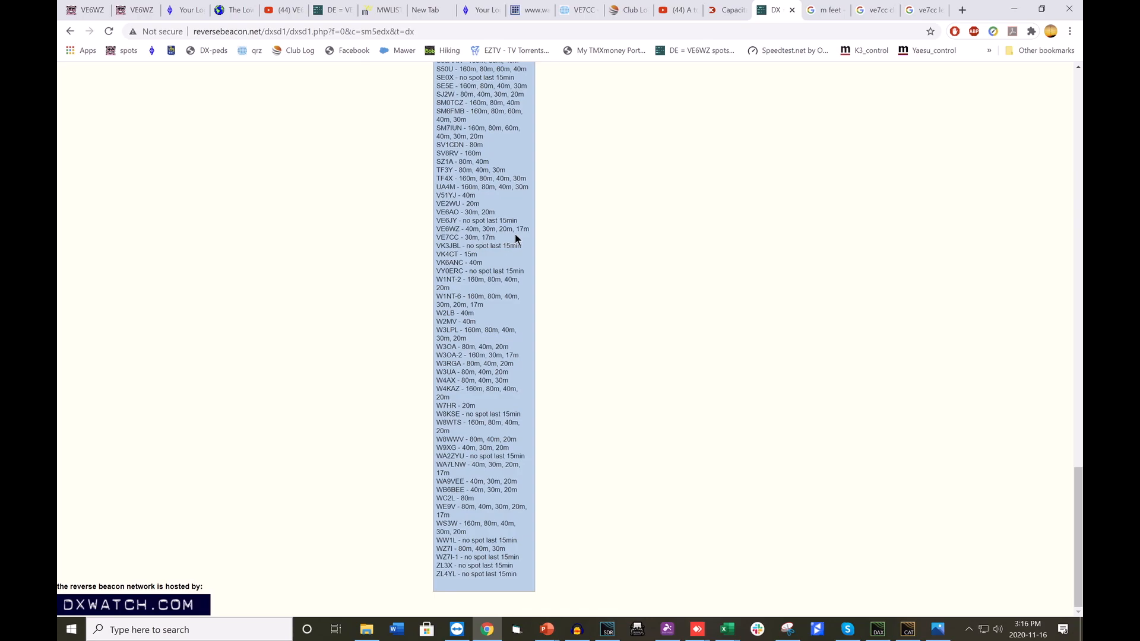
mouse_move(524, 229)
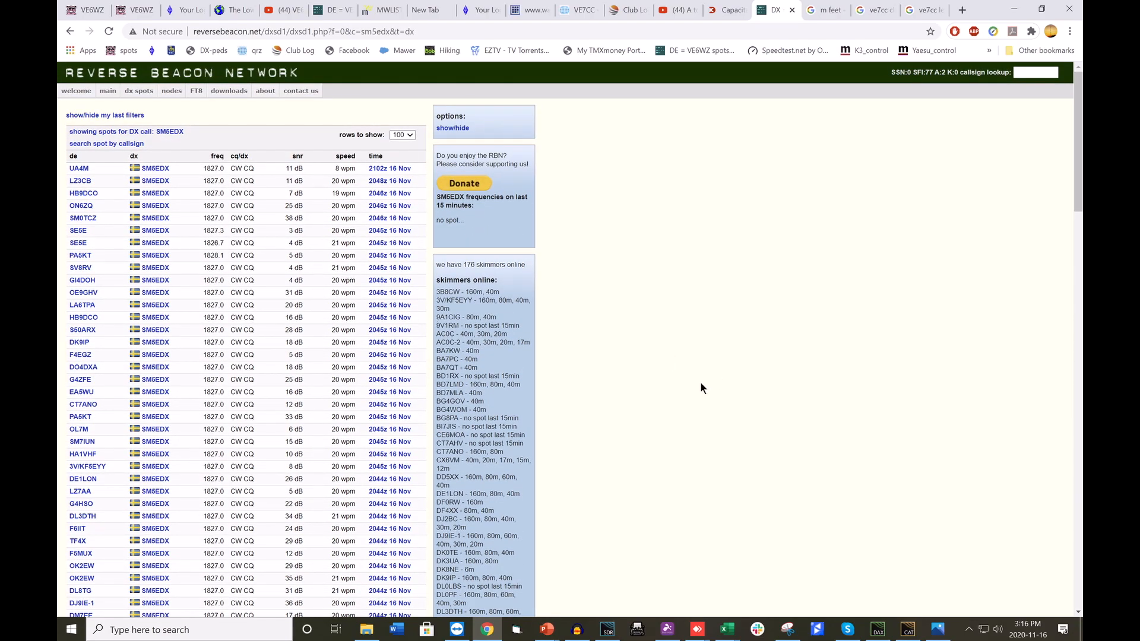
mouse_move(669, 389)
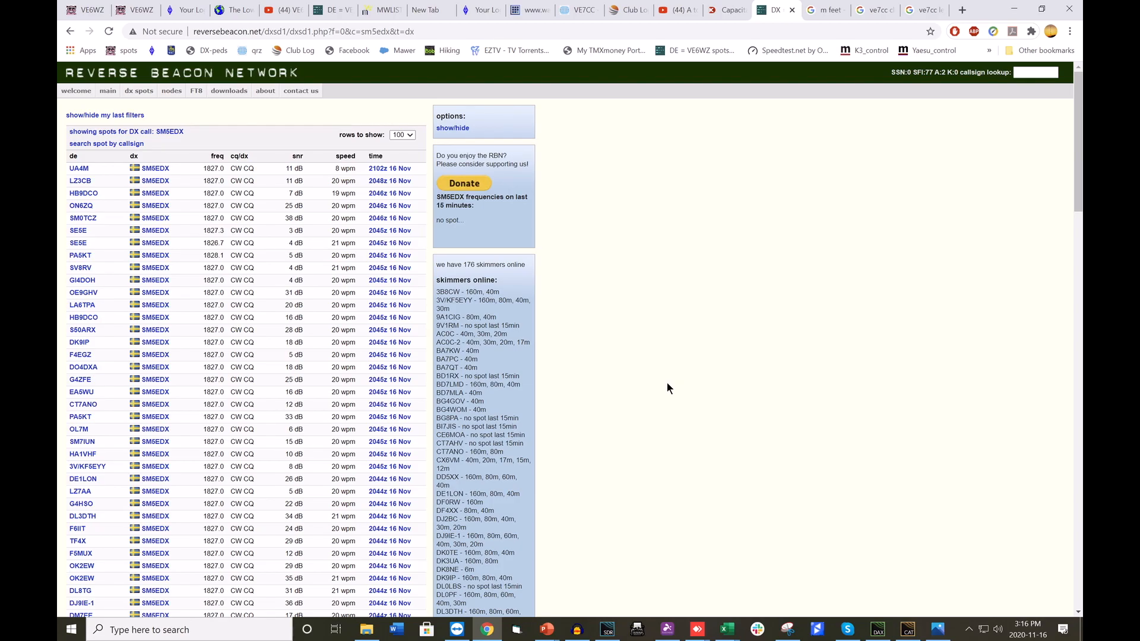
mouse_move(865, 295)
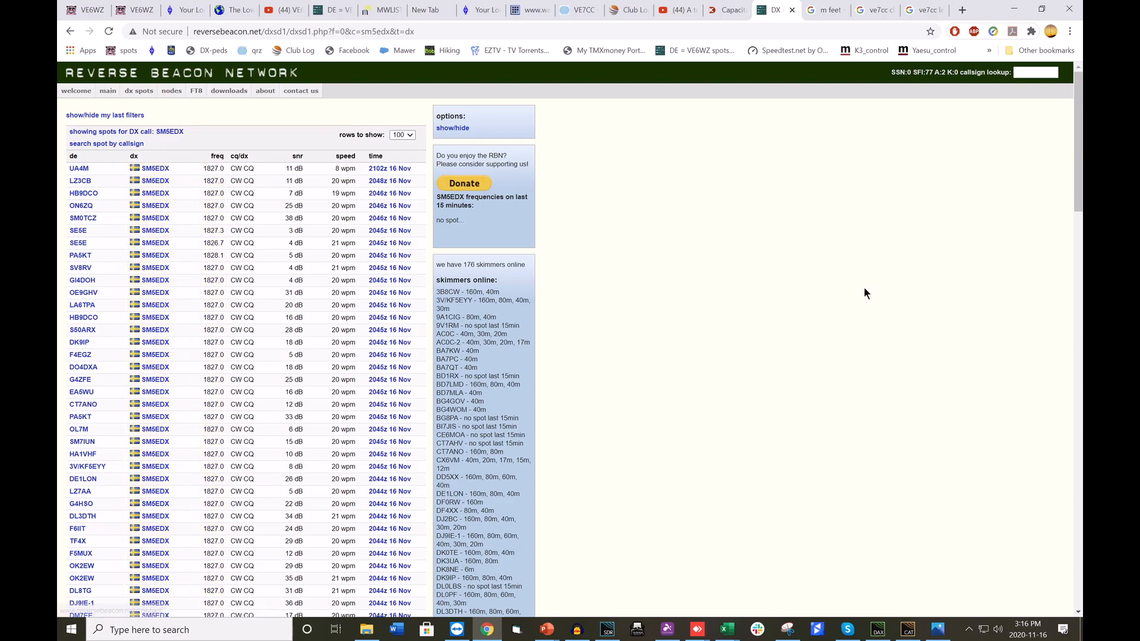
click(266, 90)
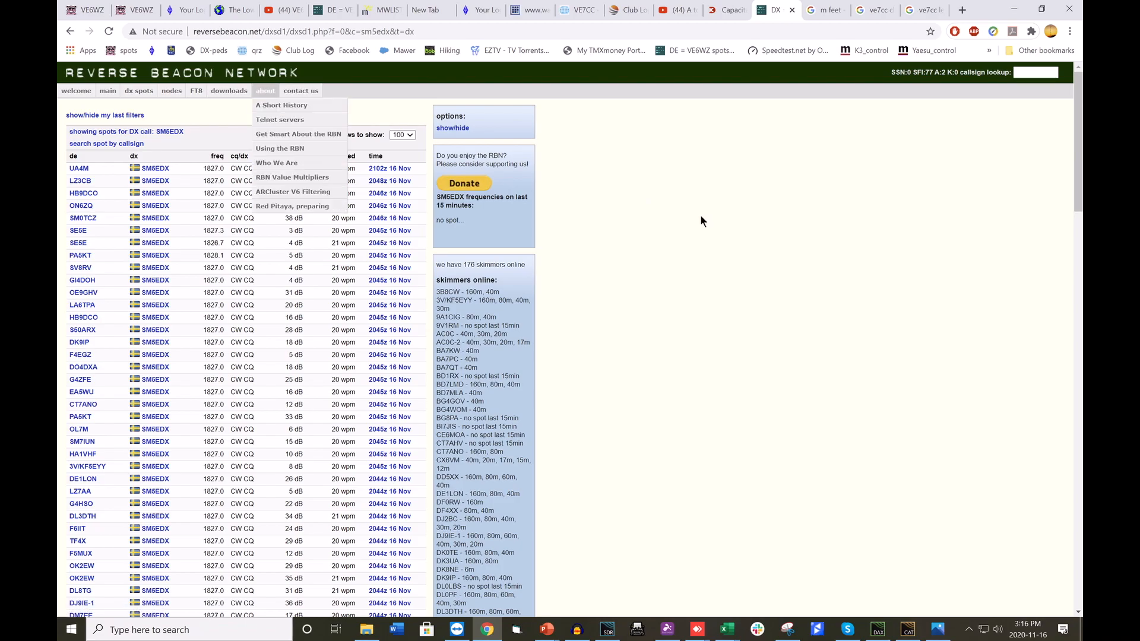
click(703, 221)
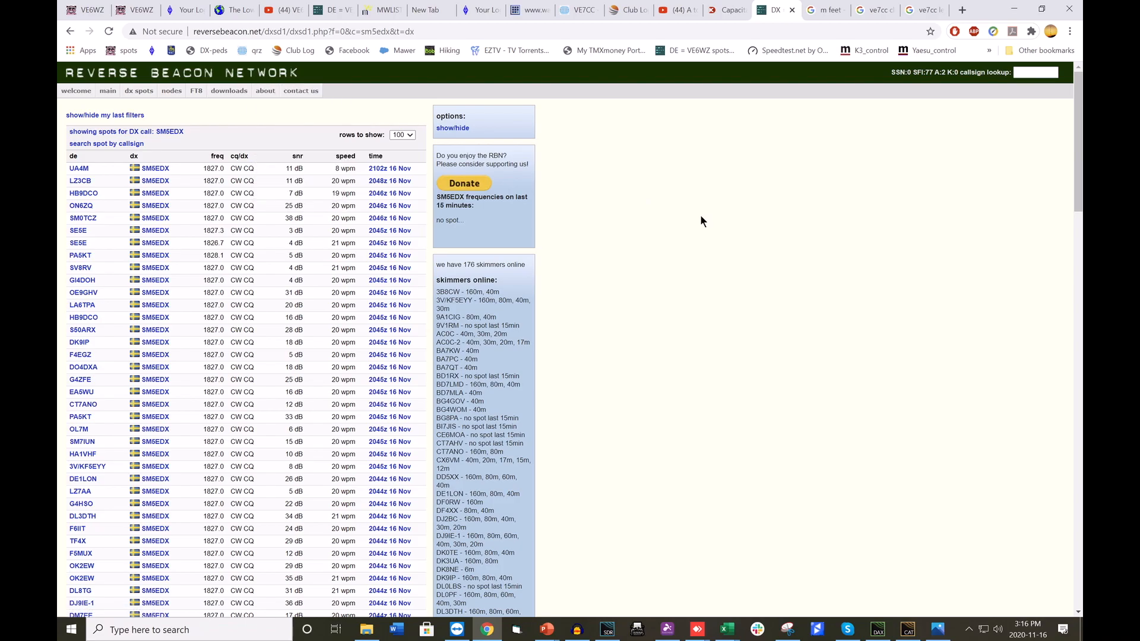